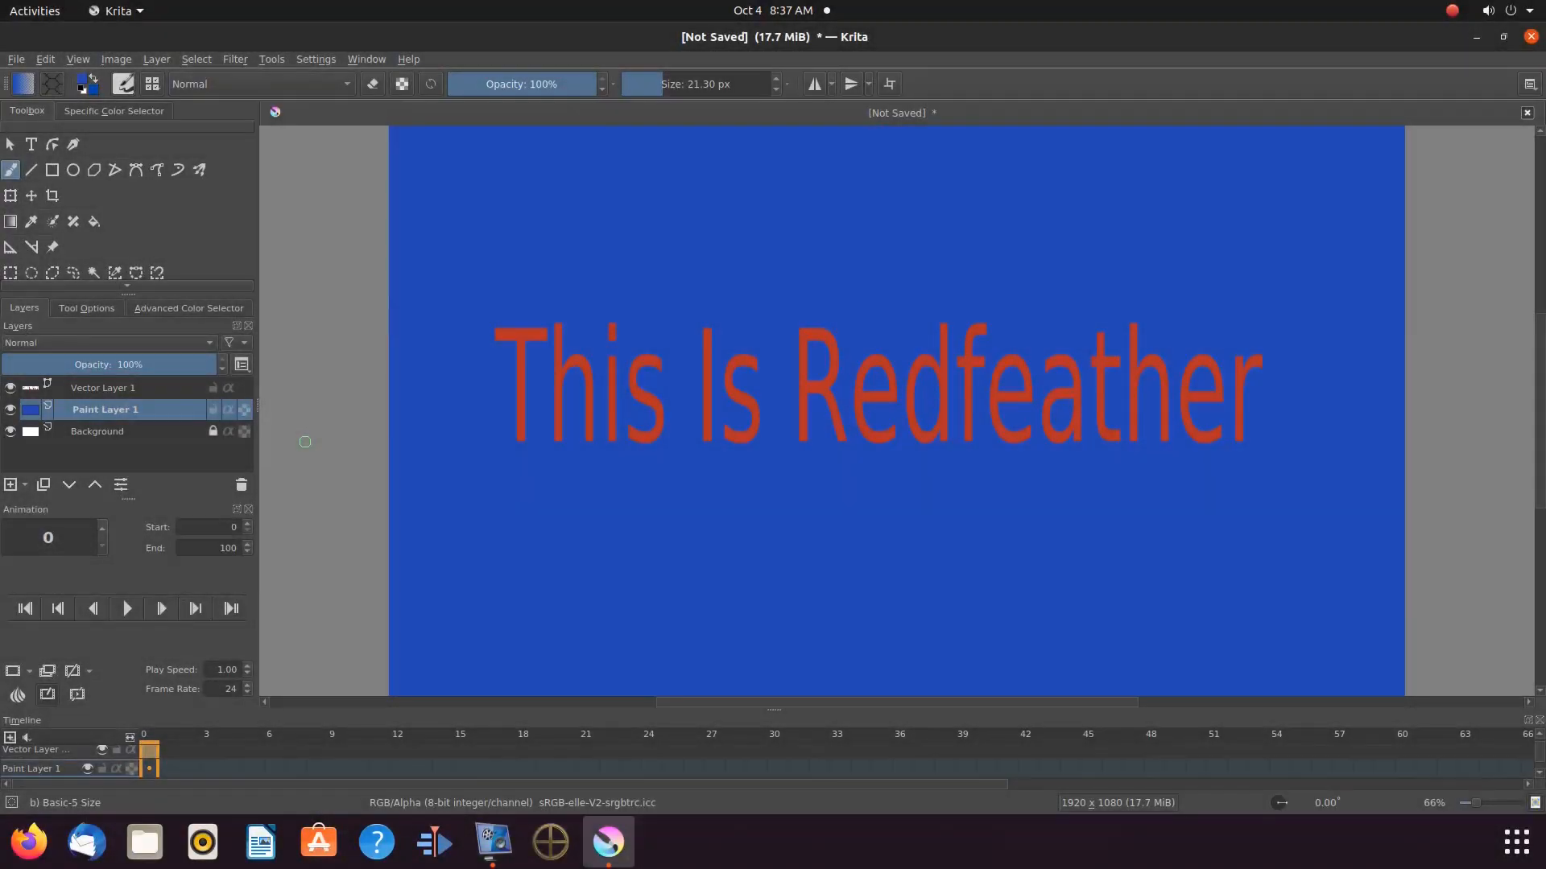
mouse_move(662, 412)
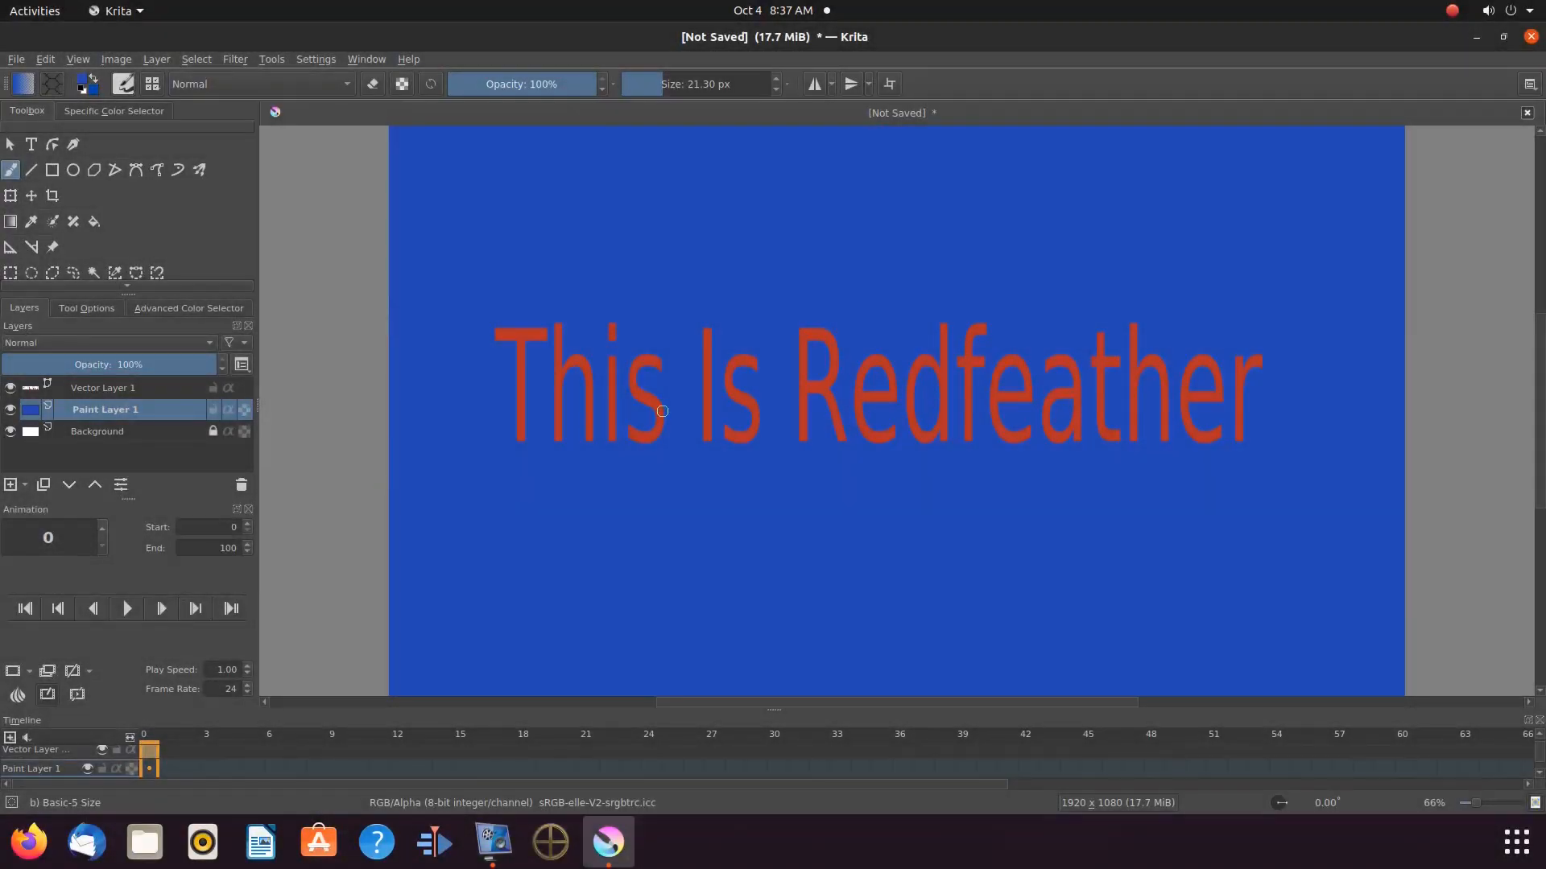
mouse_move(584, 349)
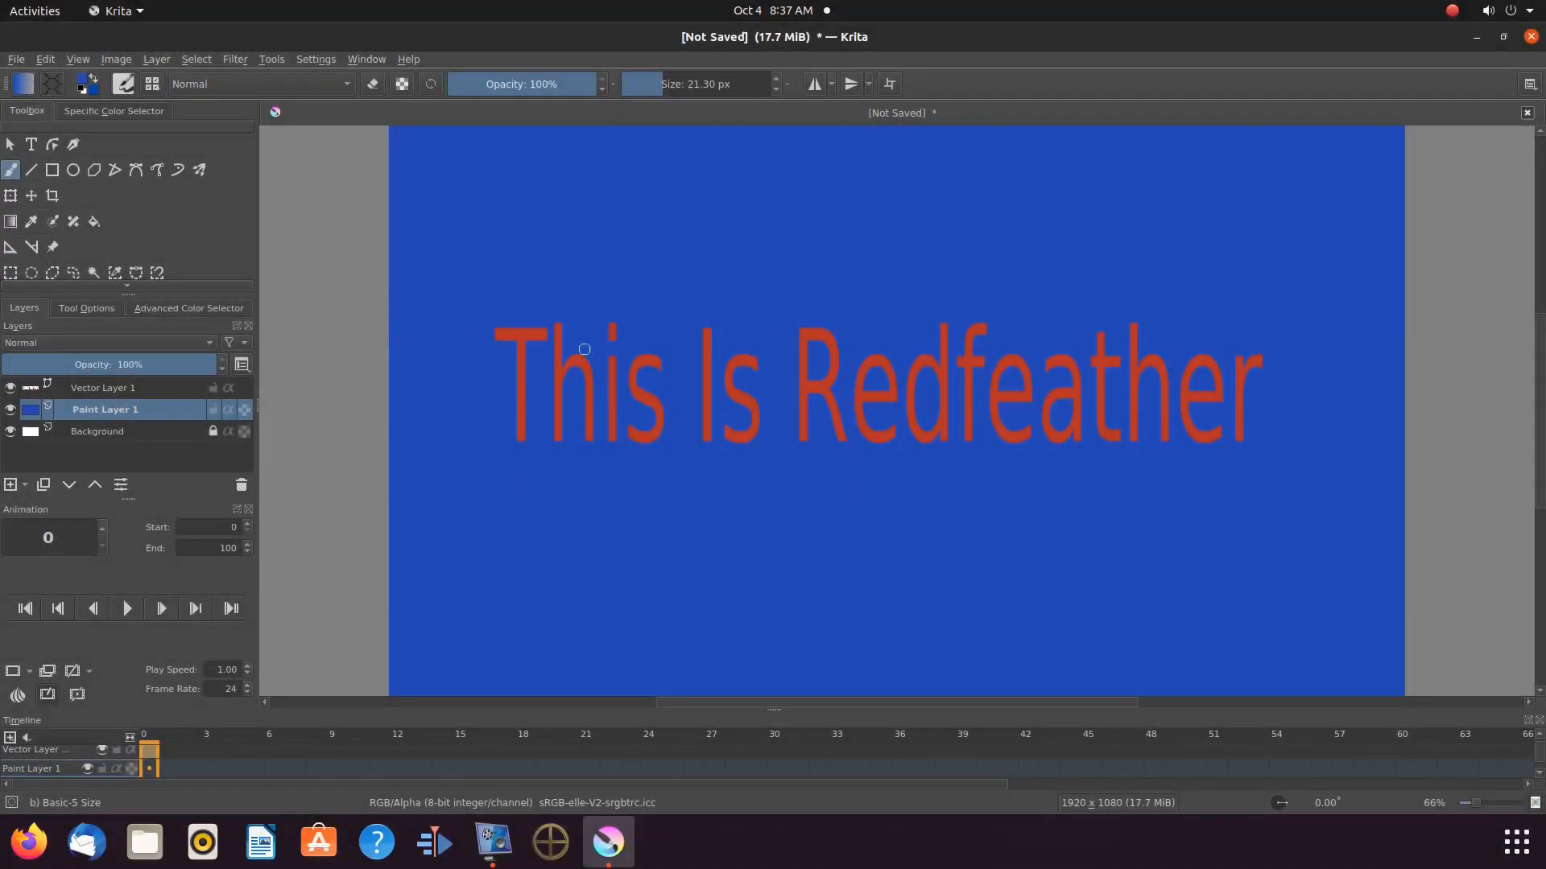
mouse_move(646, 498)
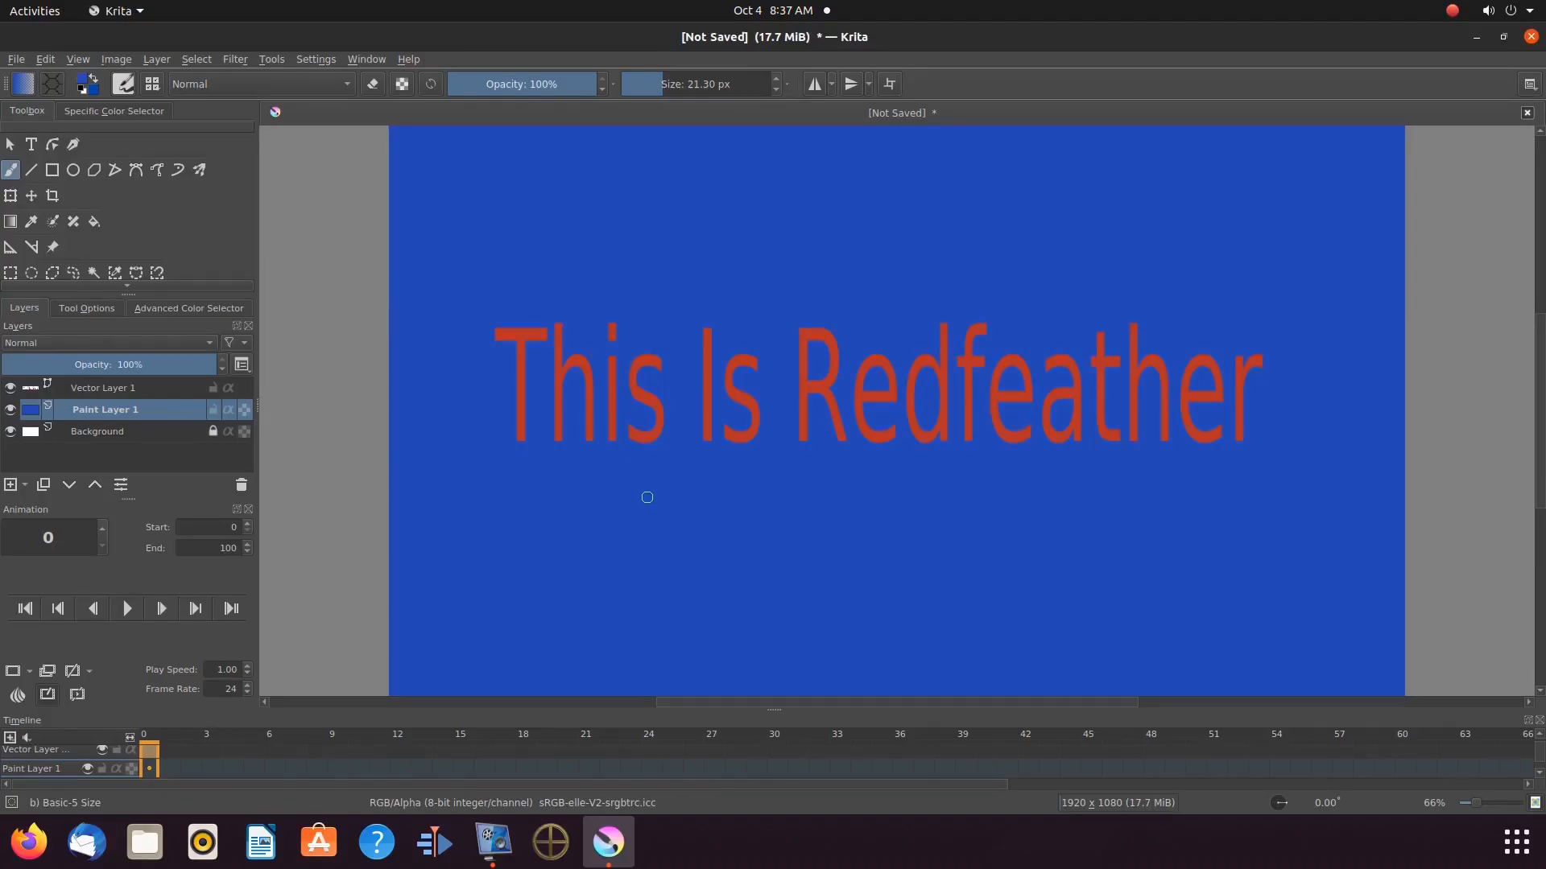
Step: Open the Layer Style dialog for Vector Layer 1 from its right-click menu
left_click(102, 387)
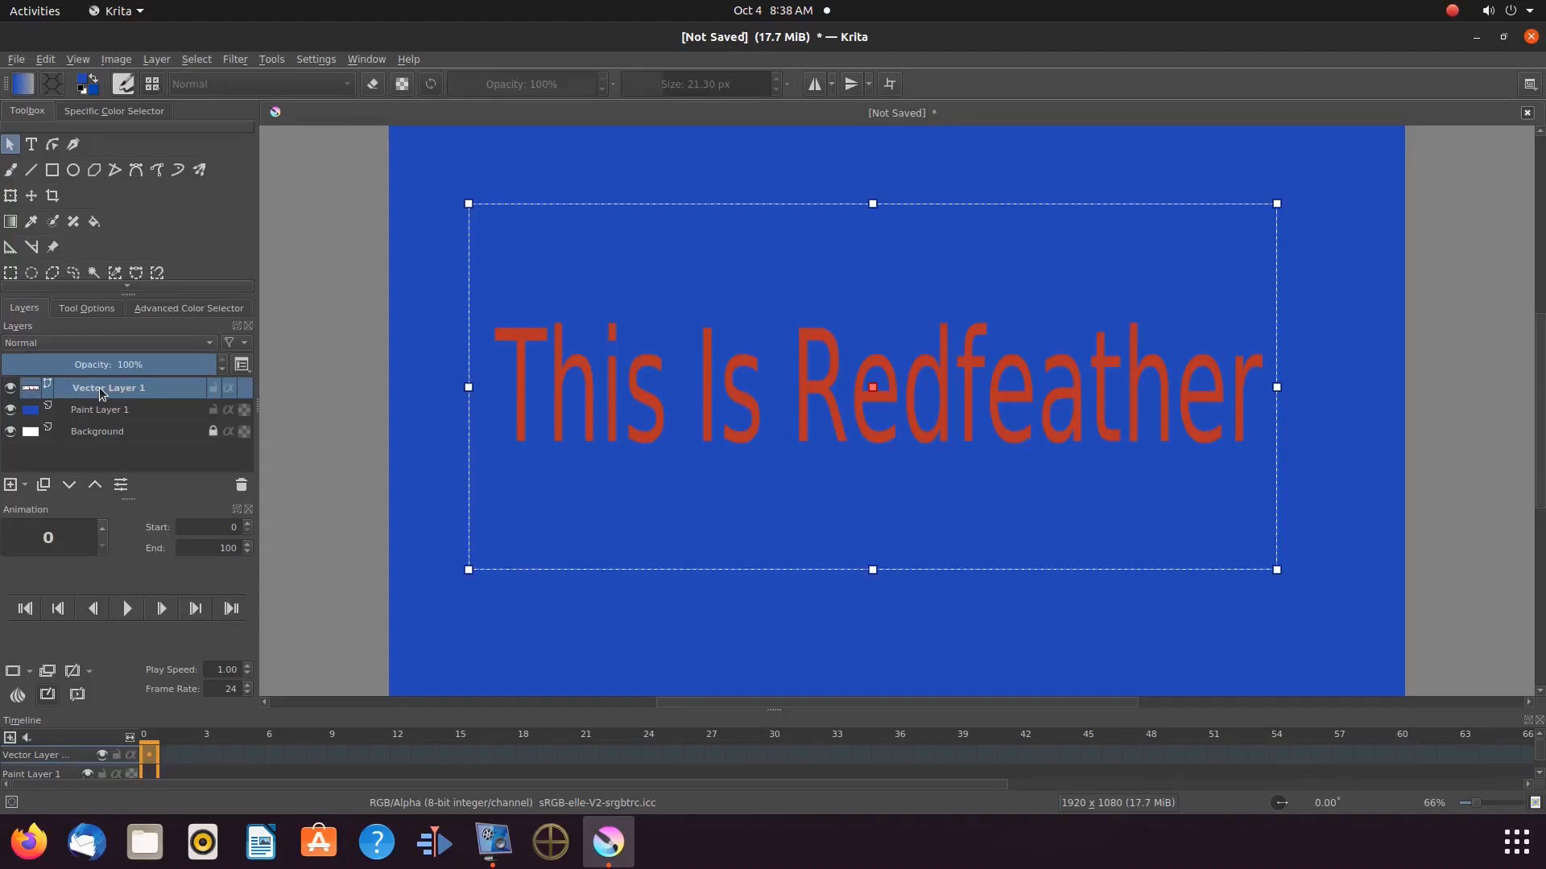
right_click(109, 387)
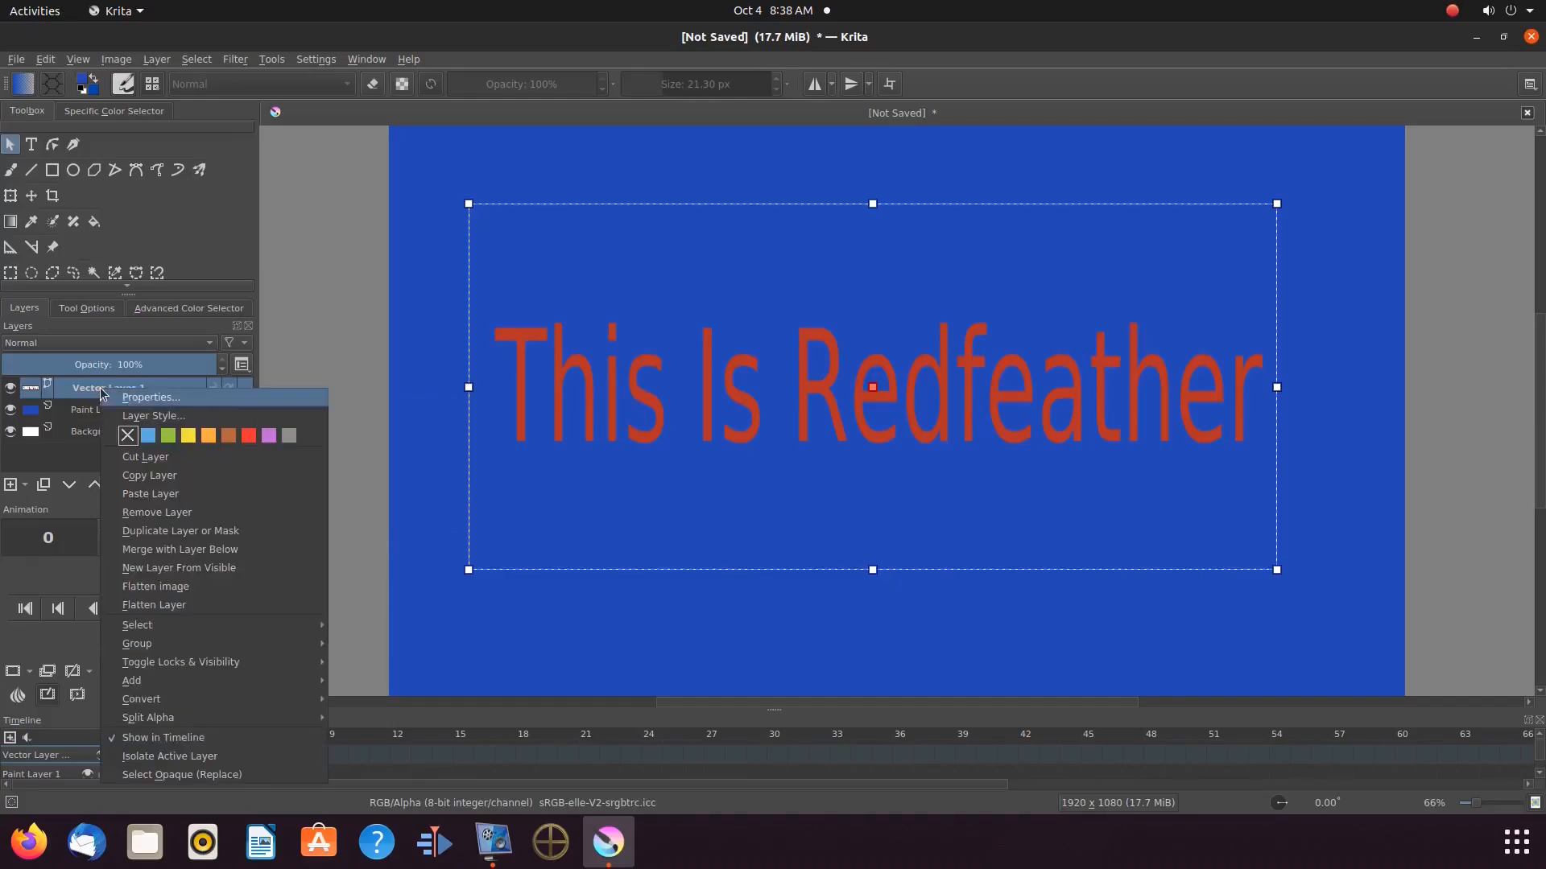
left_click(153, 415)
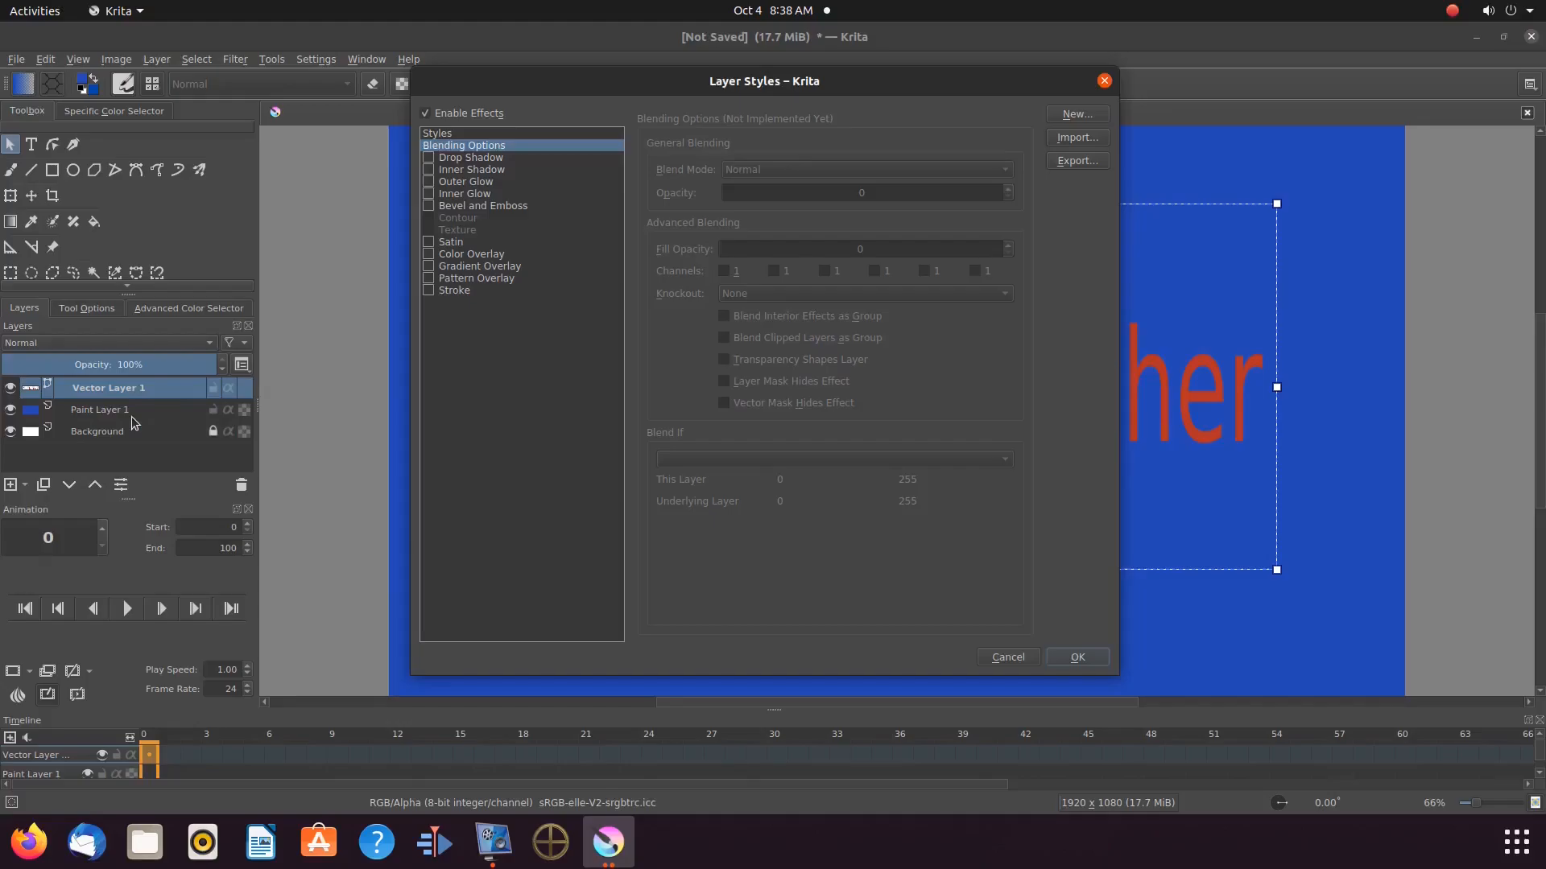
mouse_move(427, 391)
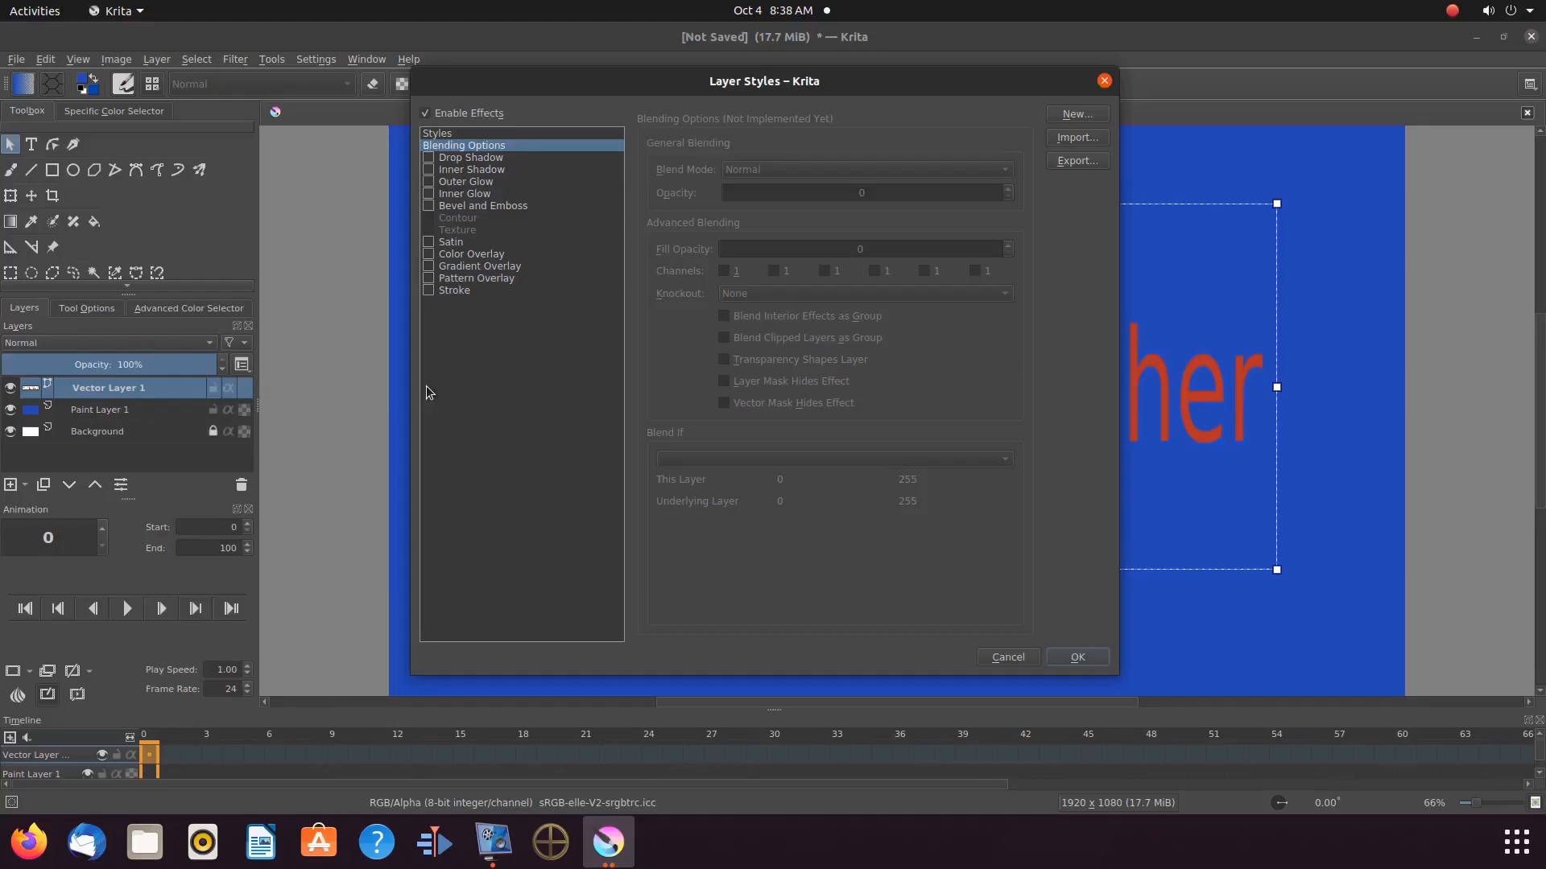
mouse_move(464, 223)
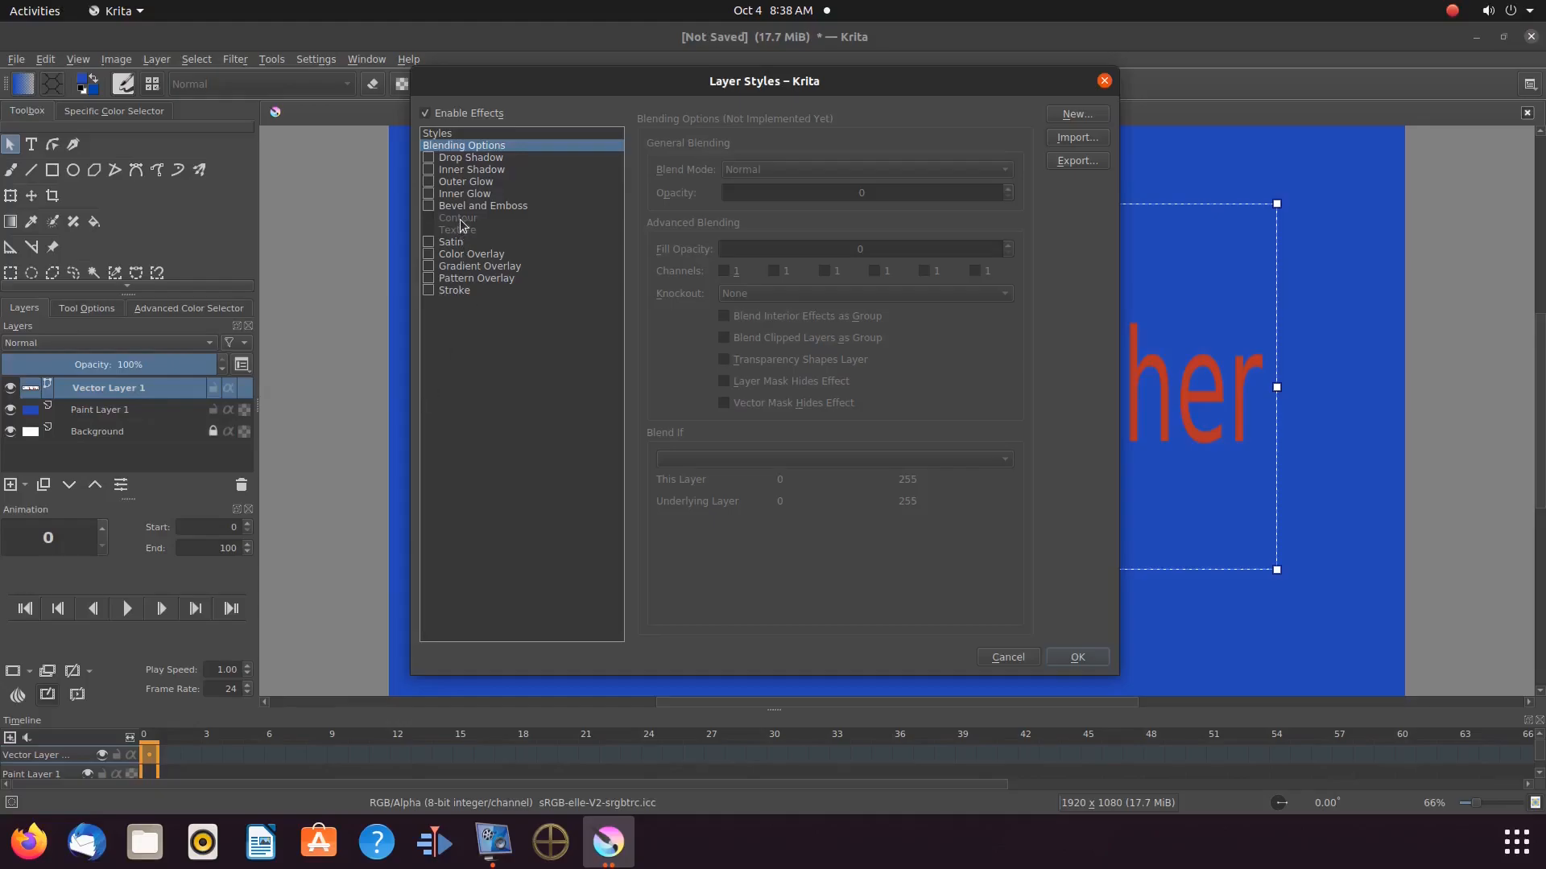
mouse_move(461, 224)
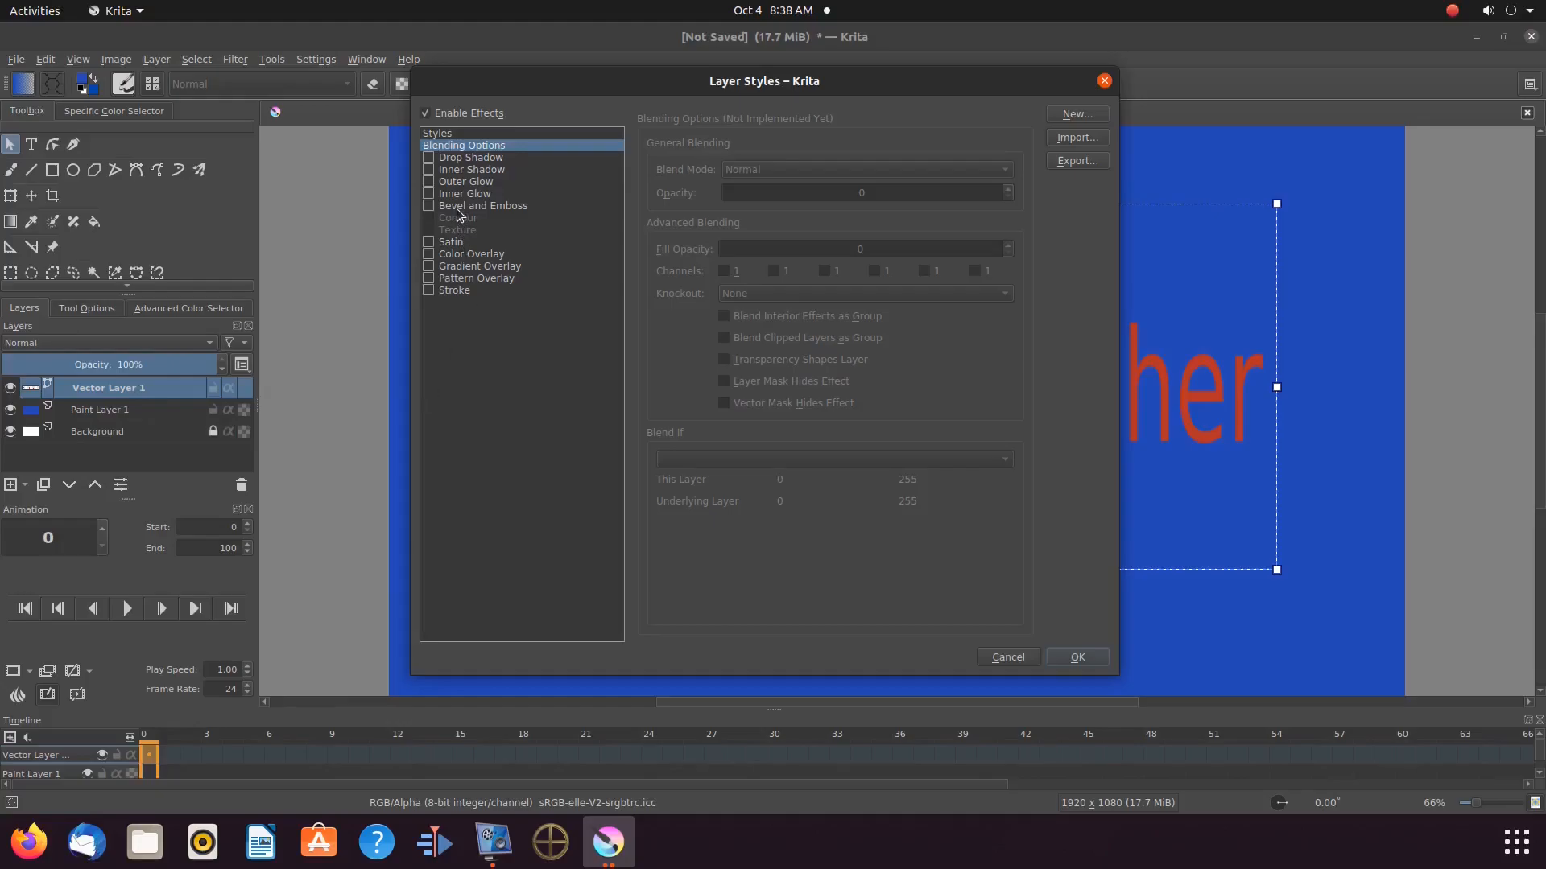
Step: Enable the Bevel and Emboss effect on the red text layer
left_click(482, 205)
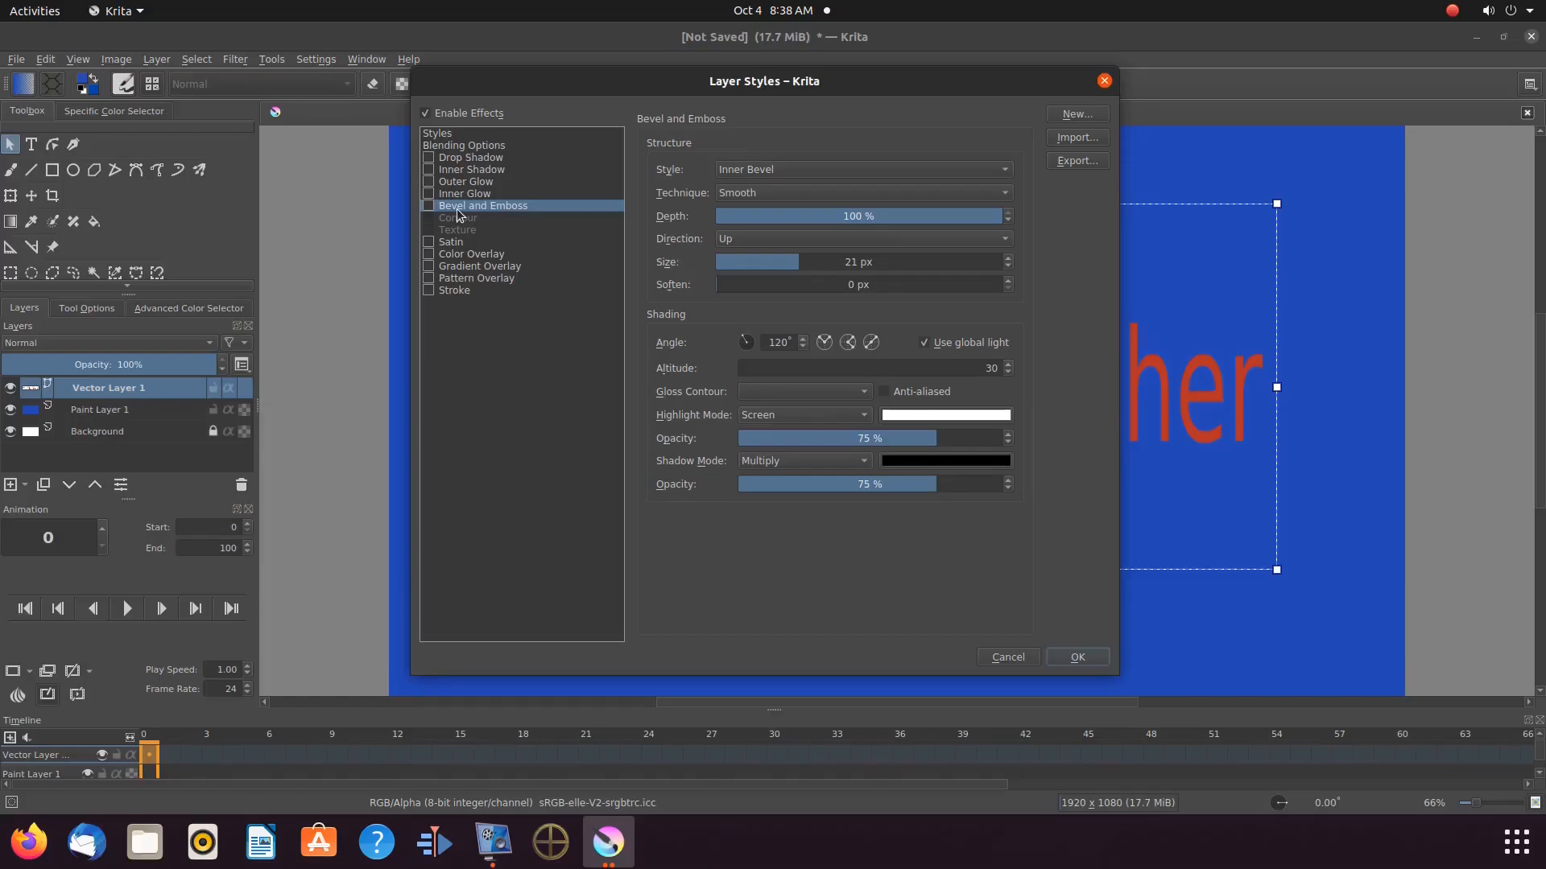
left_click(427, 206)
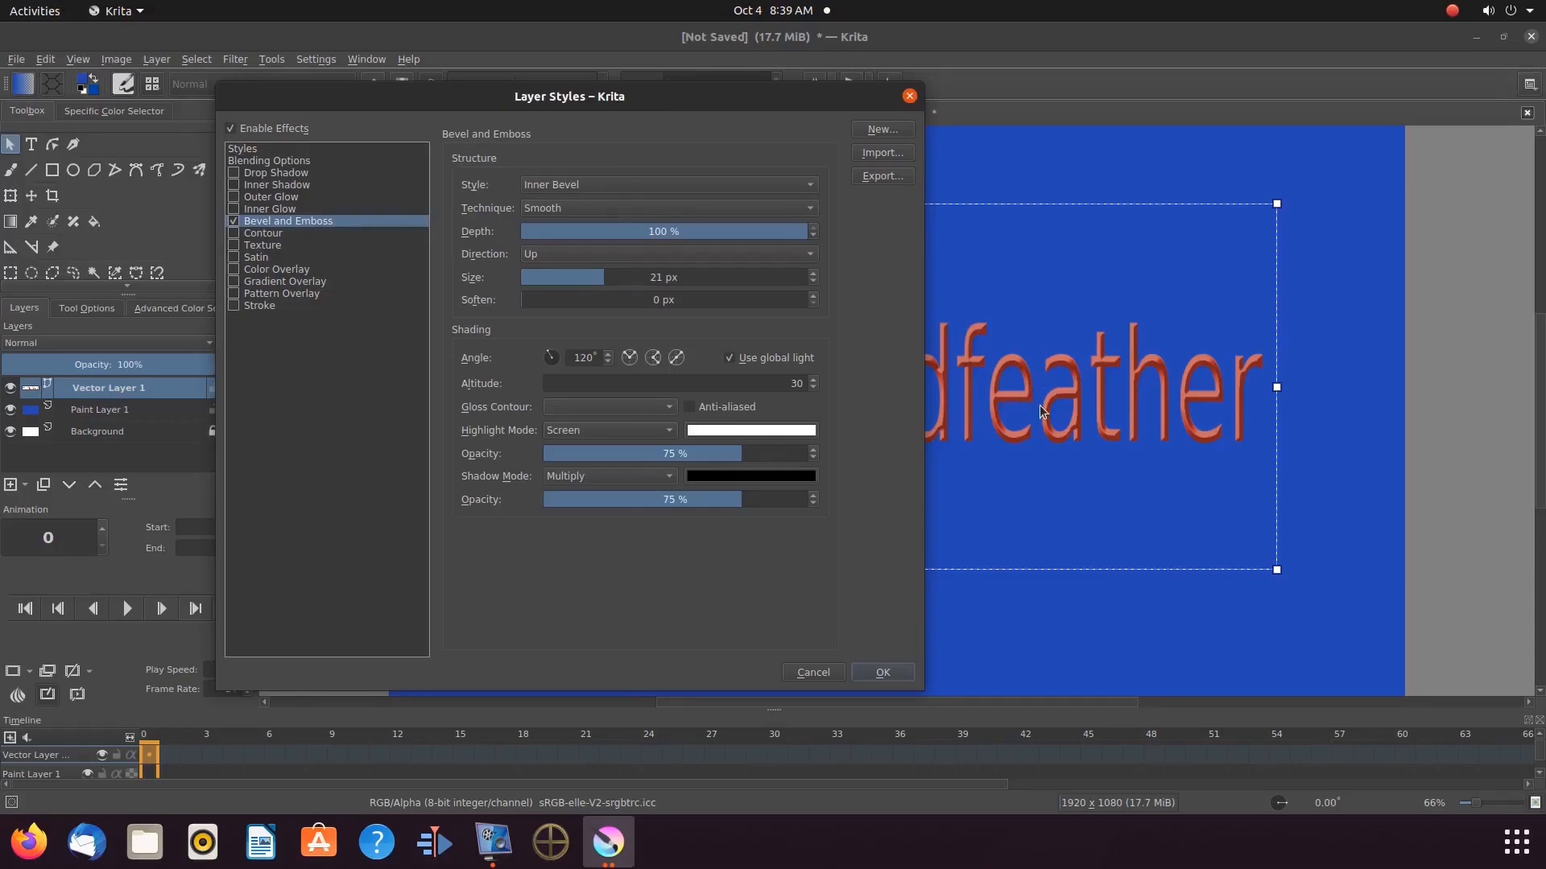
Step: Turn on the Texture effect in the Layer Styles list
left_click(263, 245)
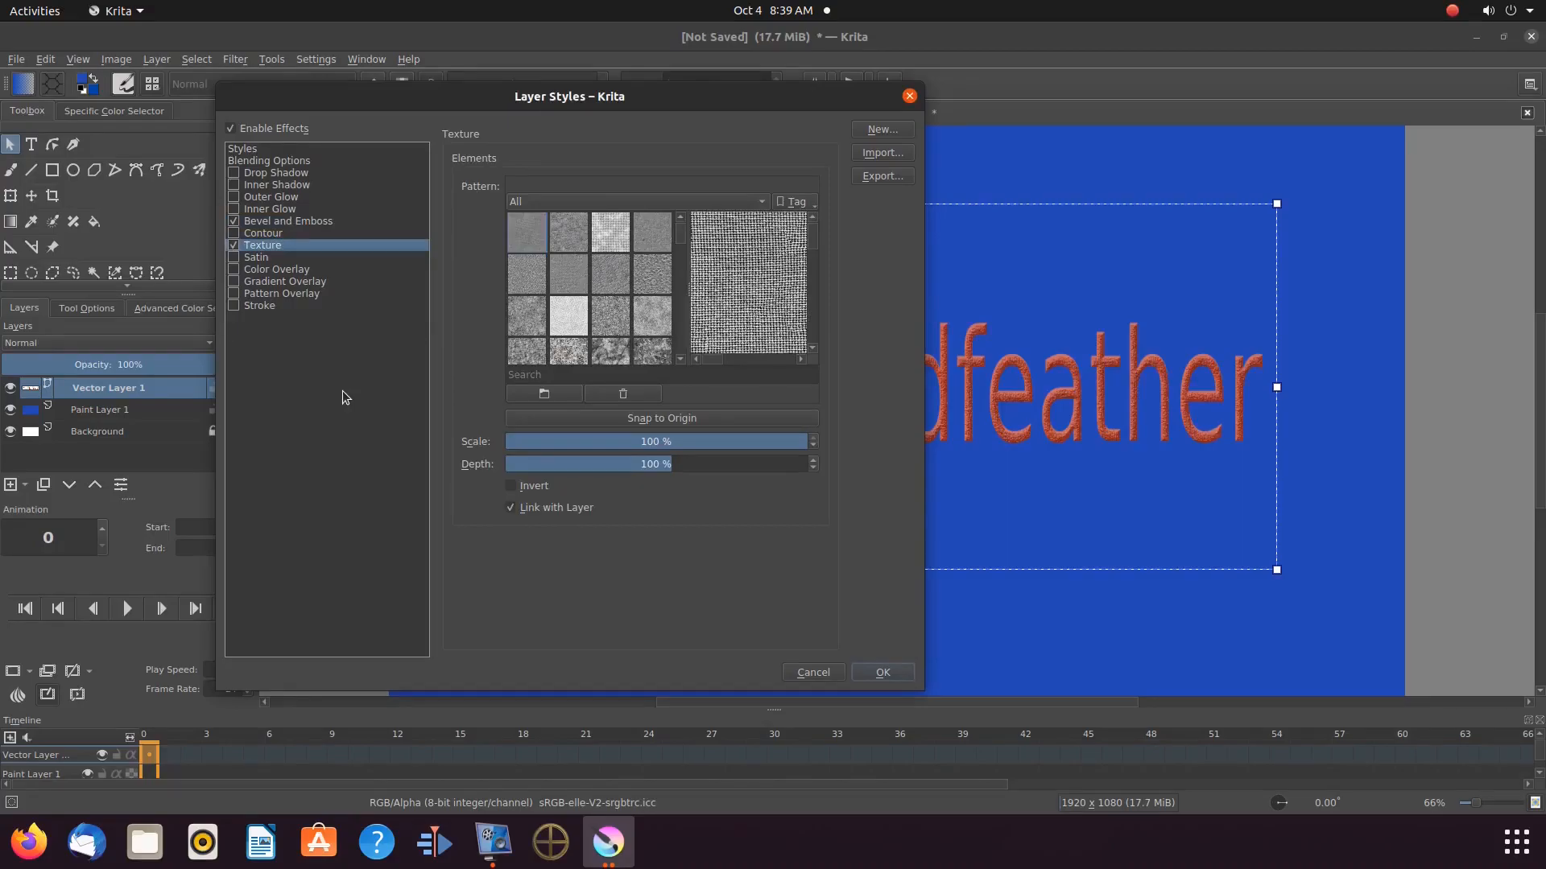
mouse_move(1004, 376)
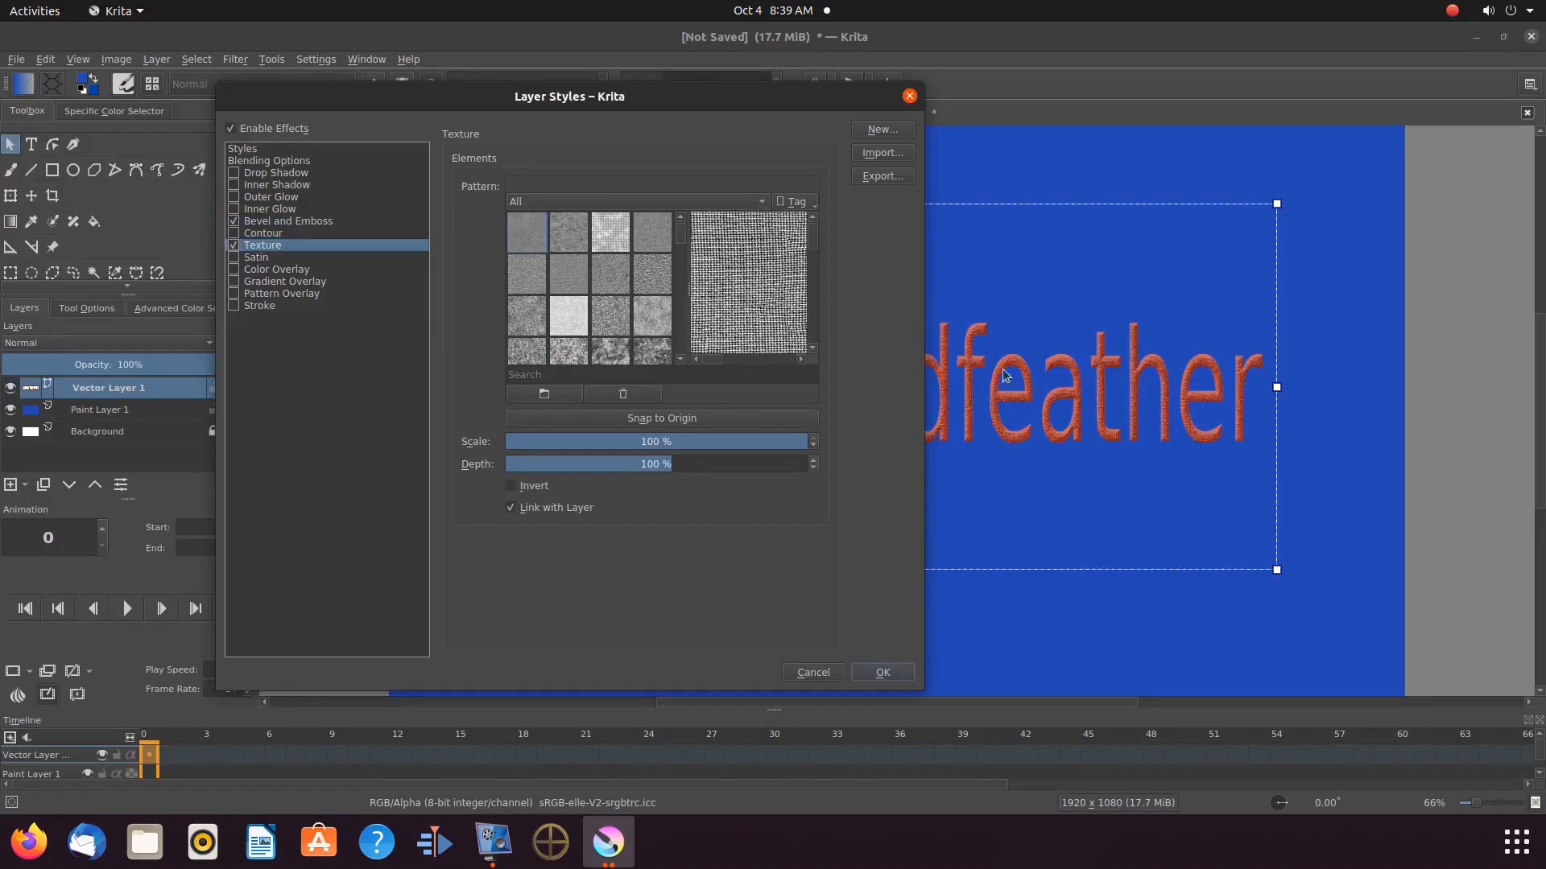
mouse_move(1028, 391)
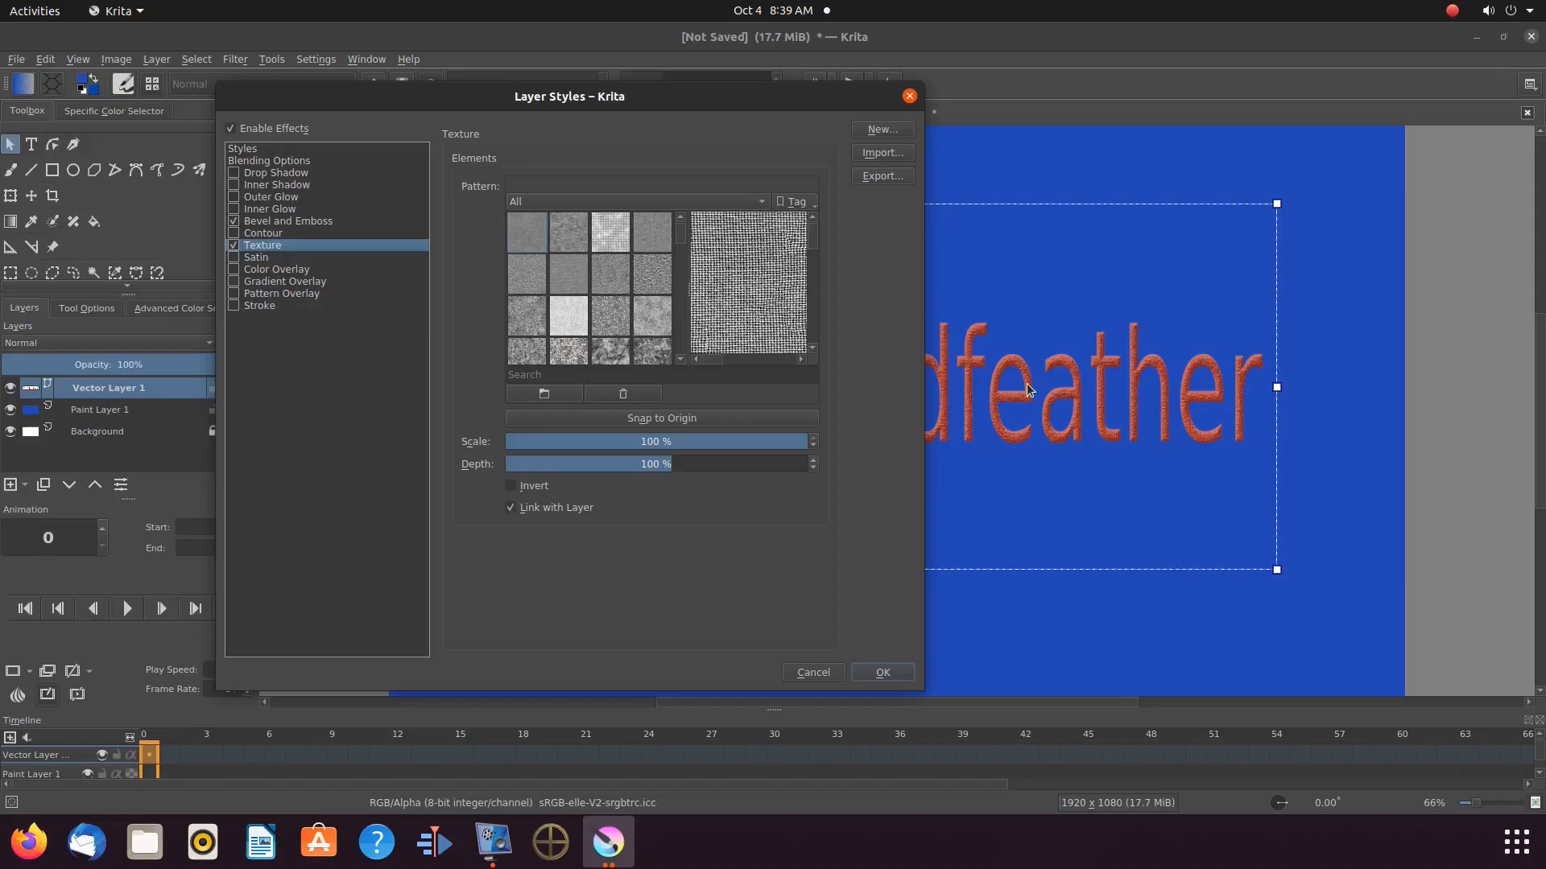
mouse_move(1012, 391)
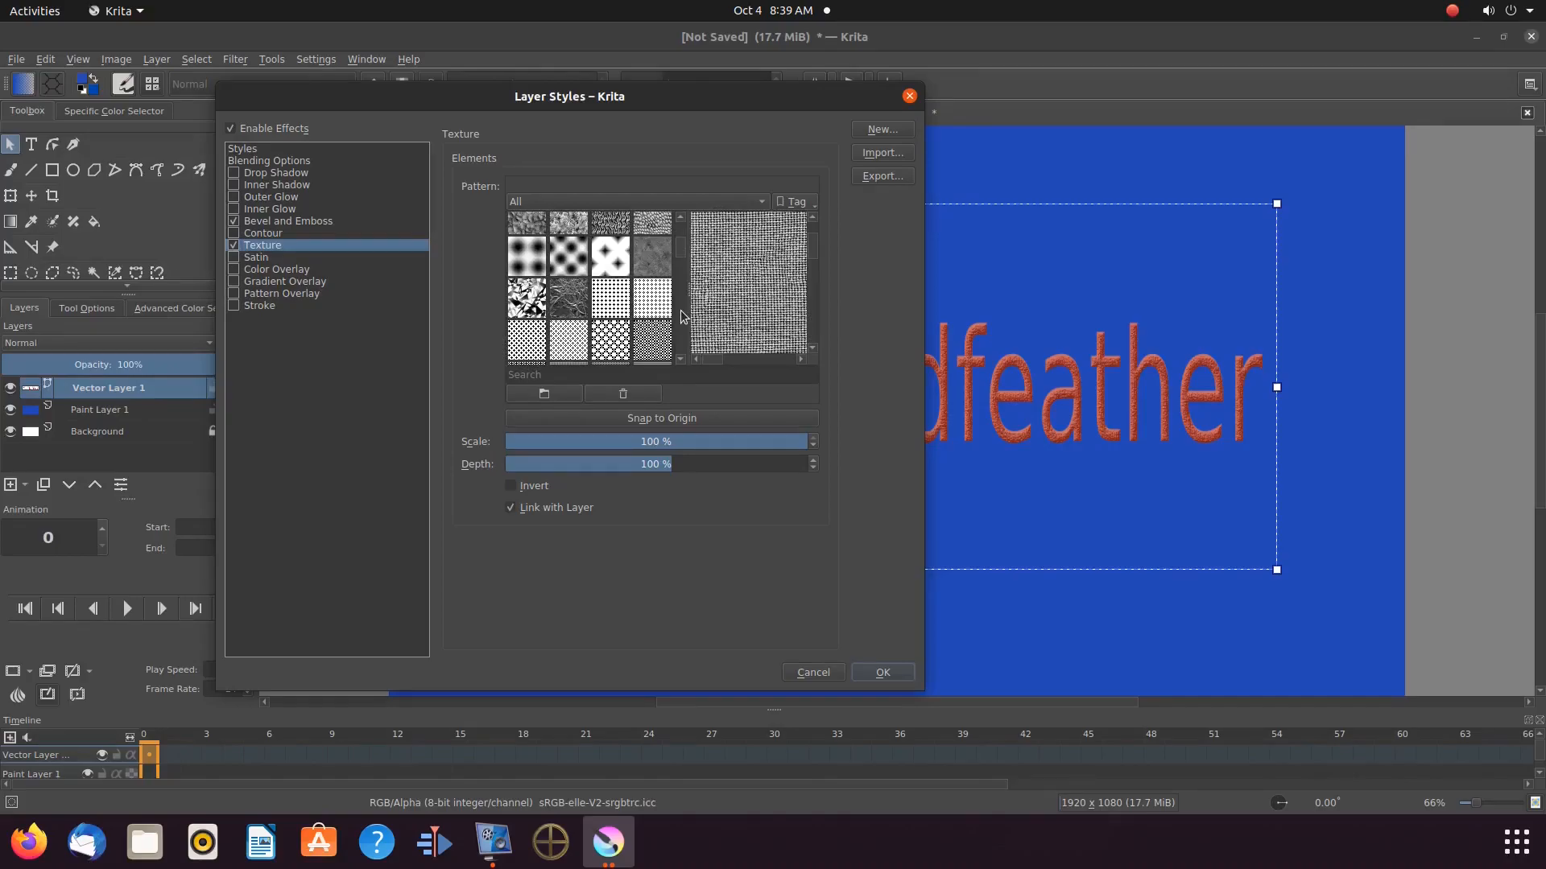
mouse_move(566, 306)
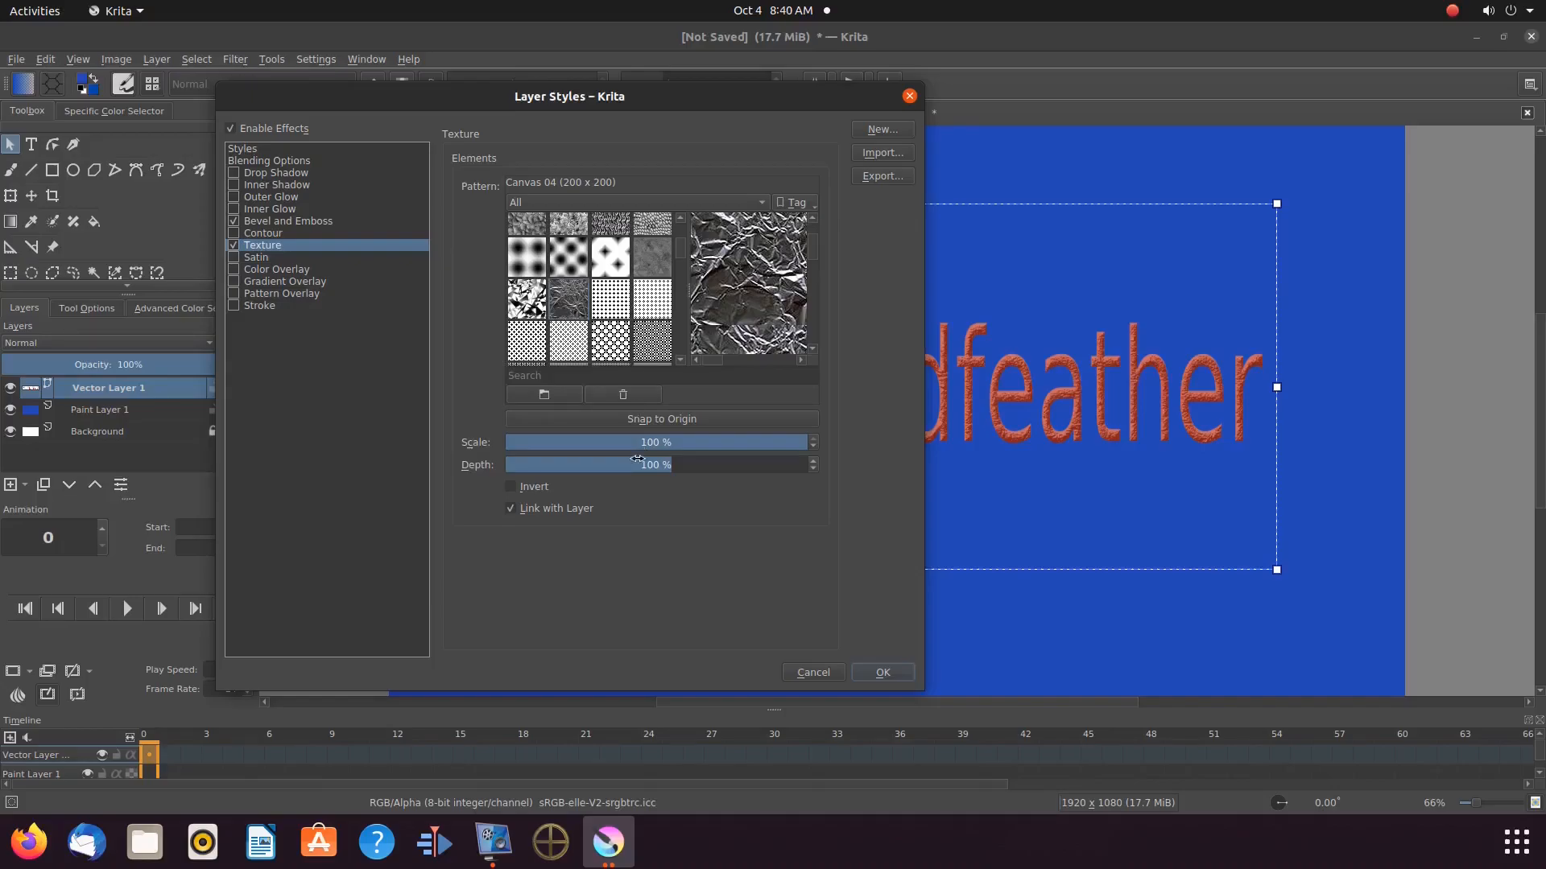
mouse_move(649, 561)
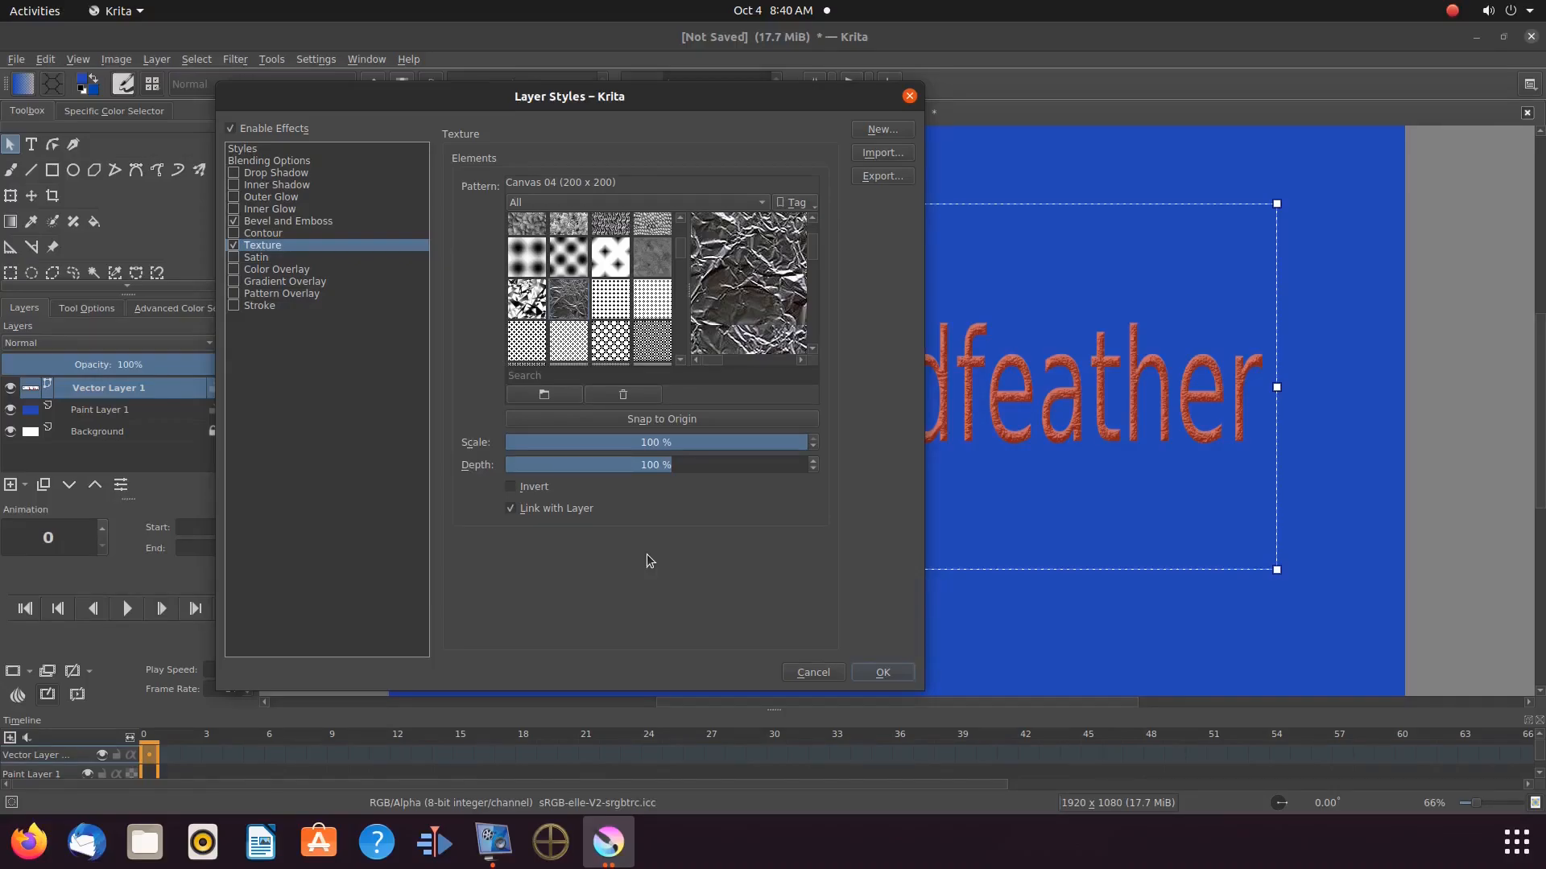
Step: Toggle Bevel and Texture again and show the texture pattern settings
left_click(879, 671)
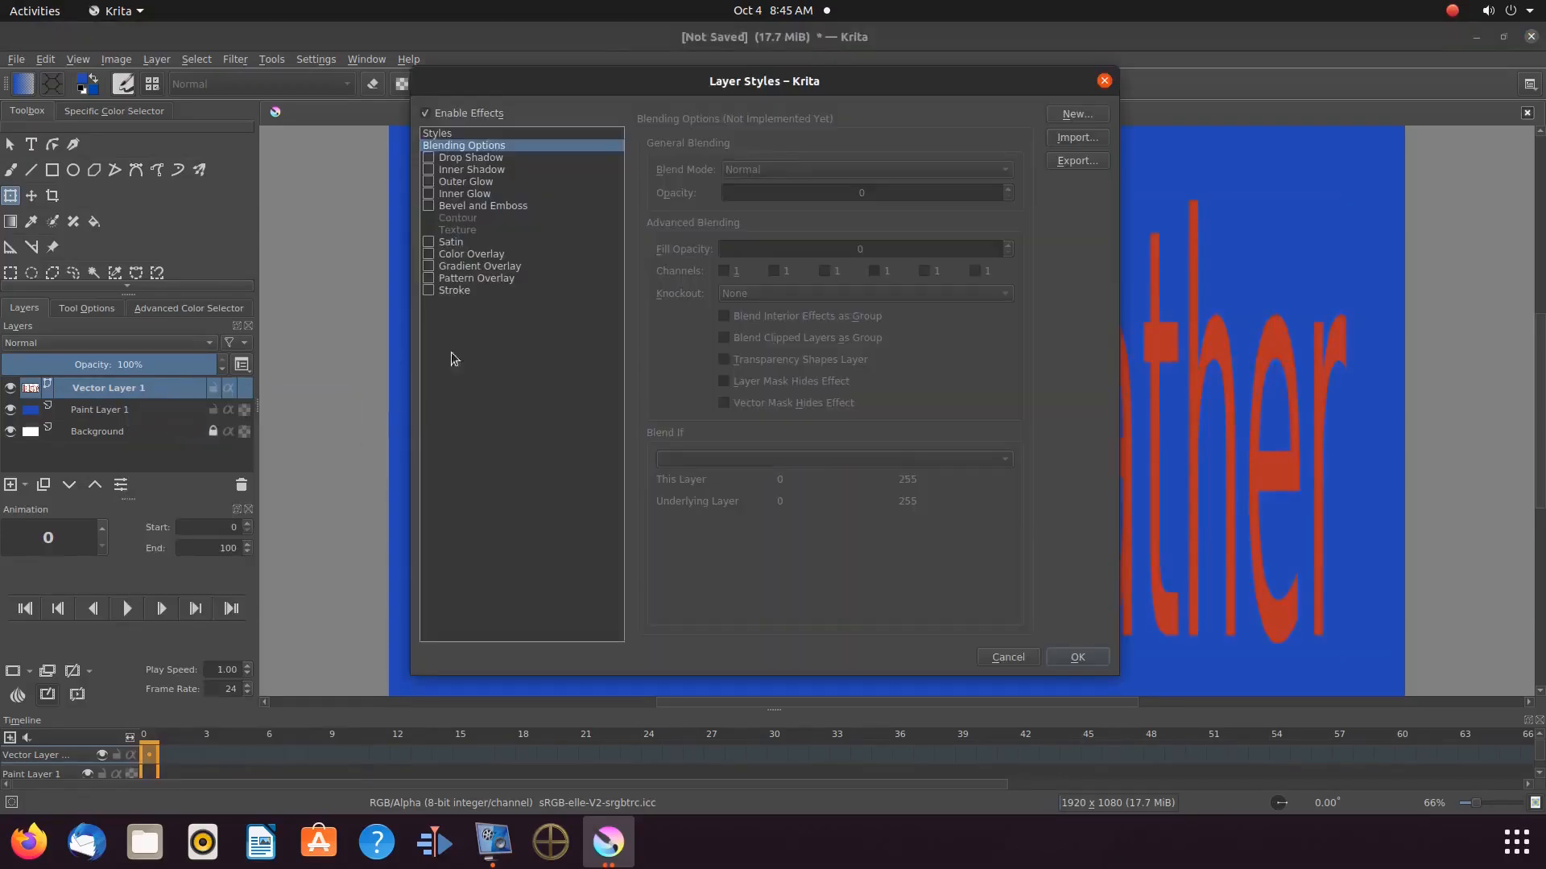
left_click(427, 206)
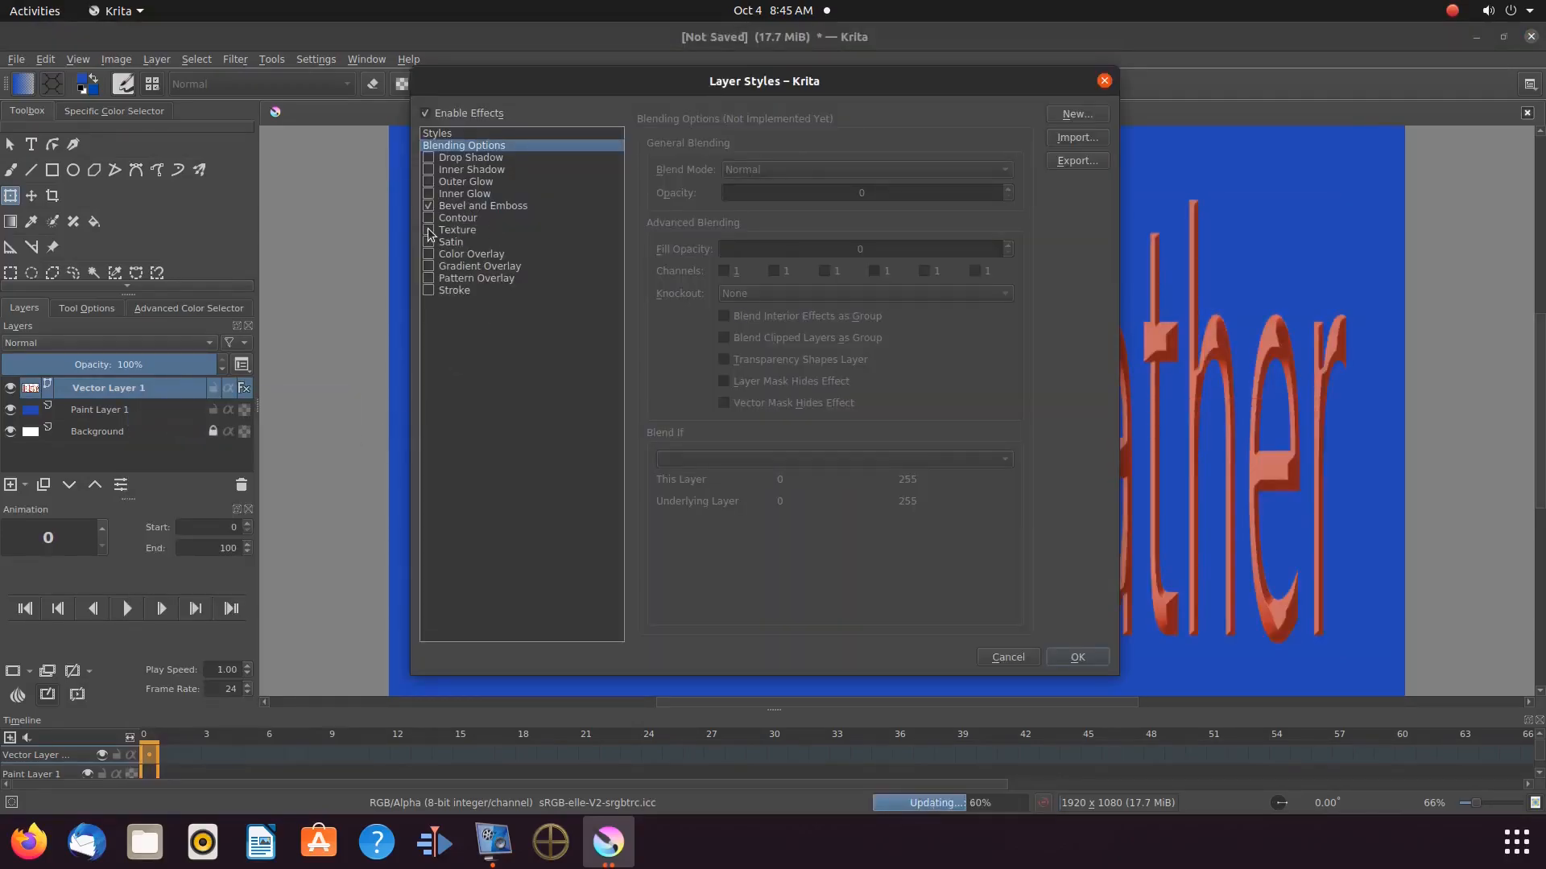
left_click(428, 229)
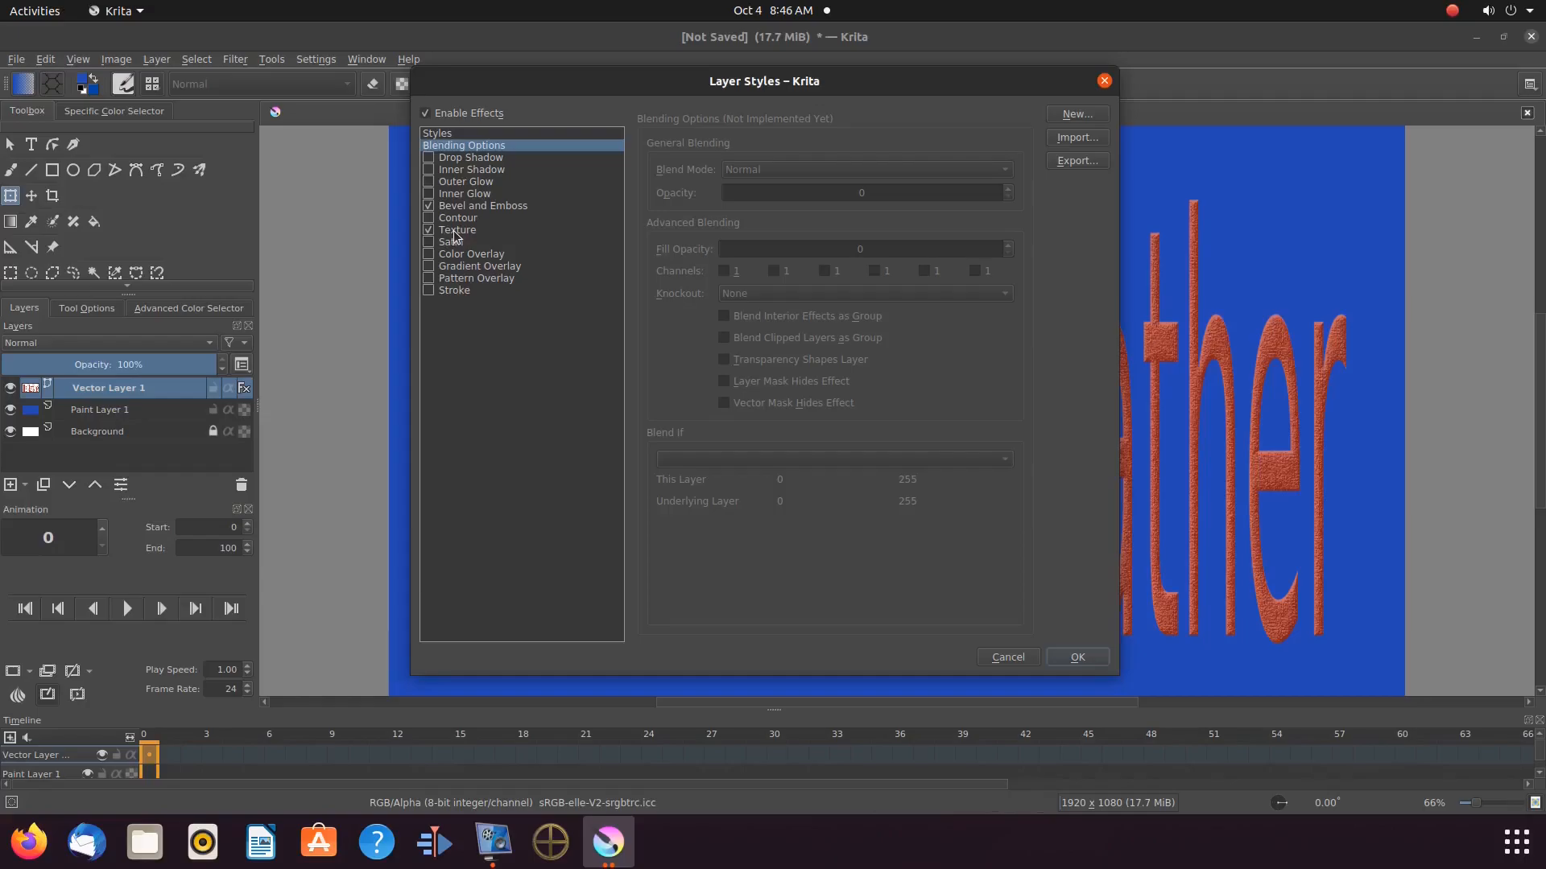
left_click(457, 229)
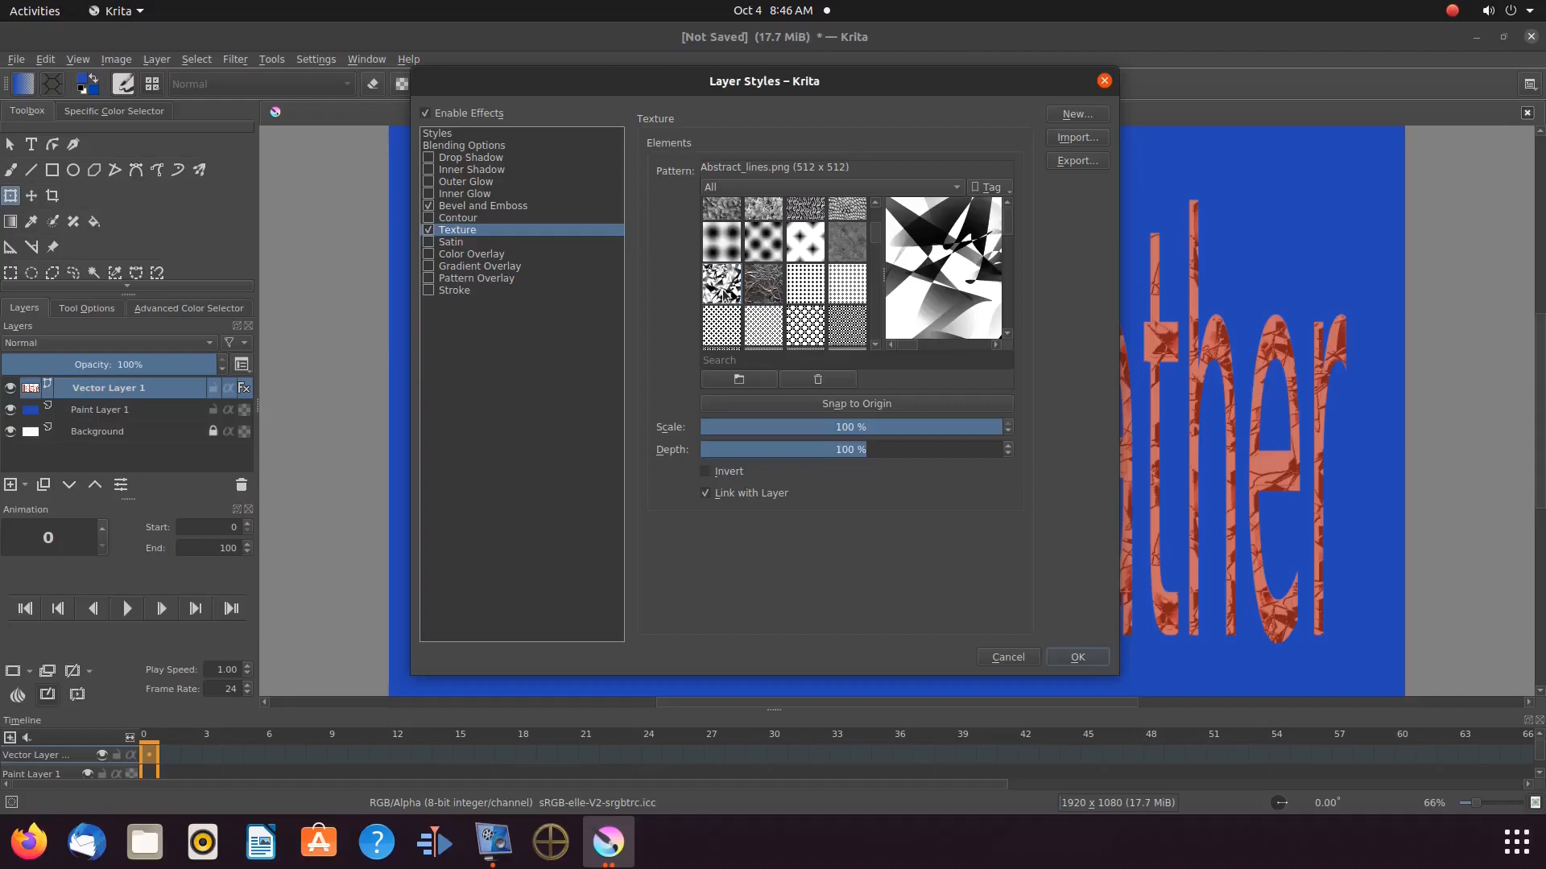
mouse_move(762, 284)
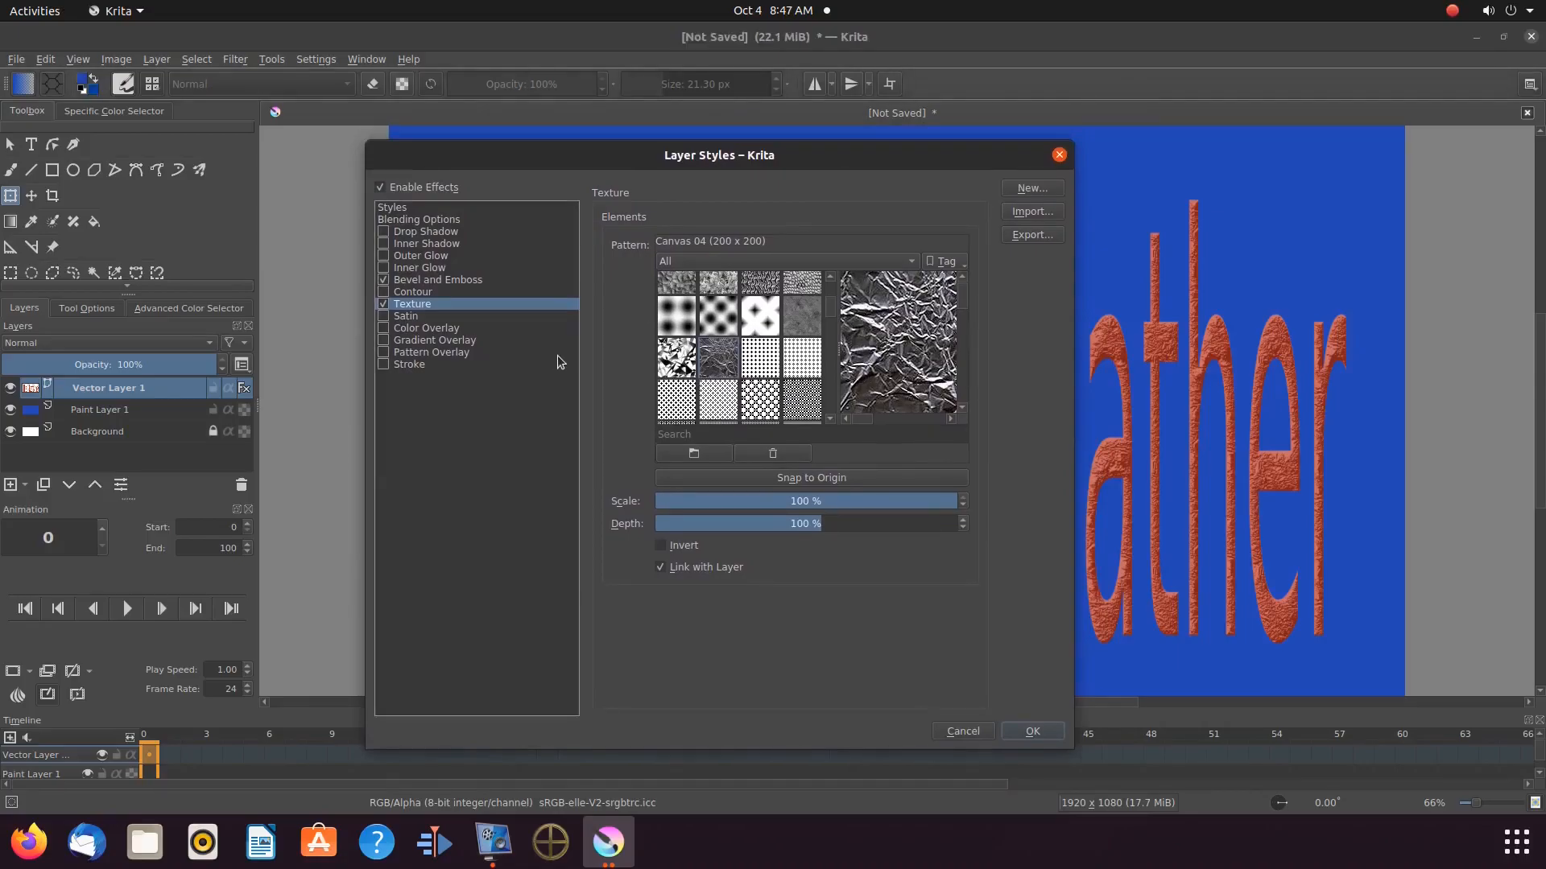
mouse_move(588, 370)
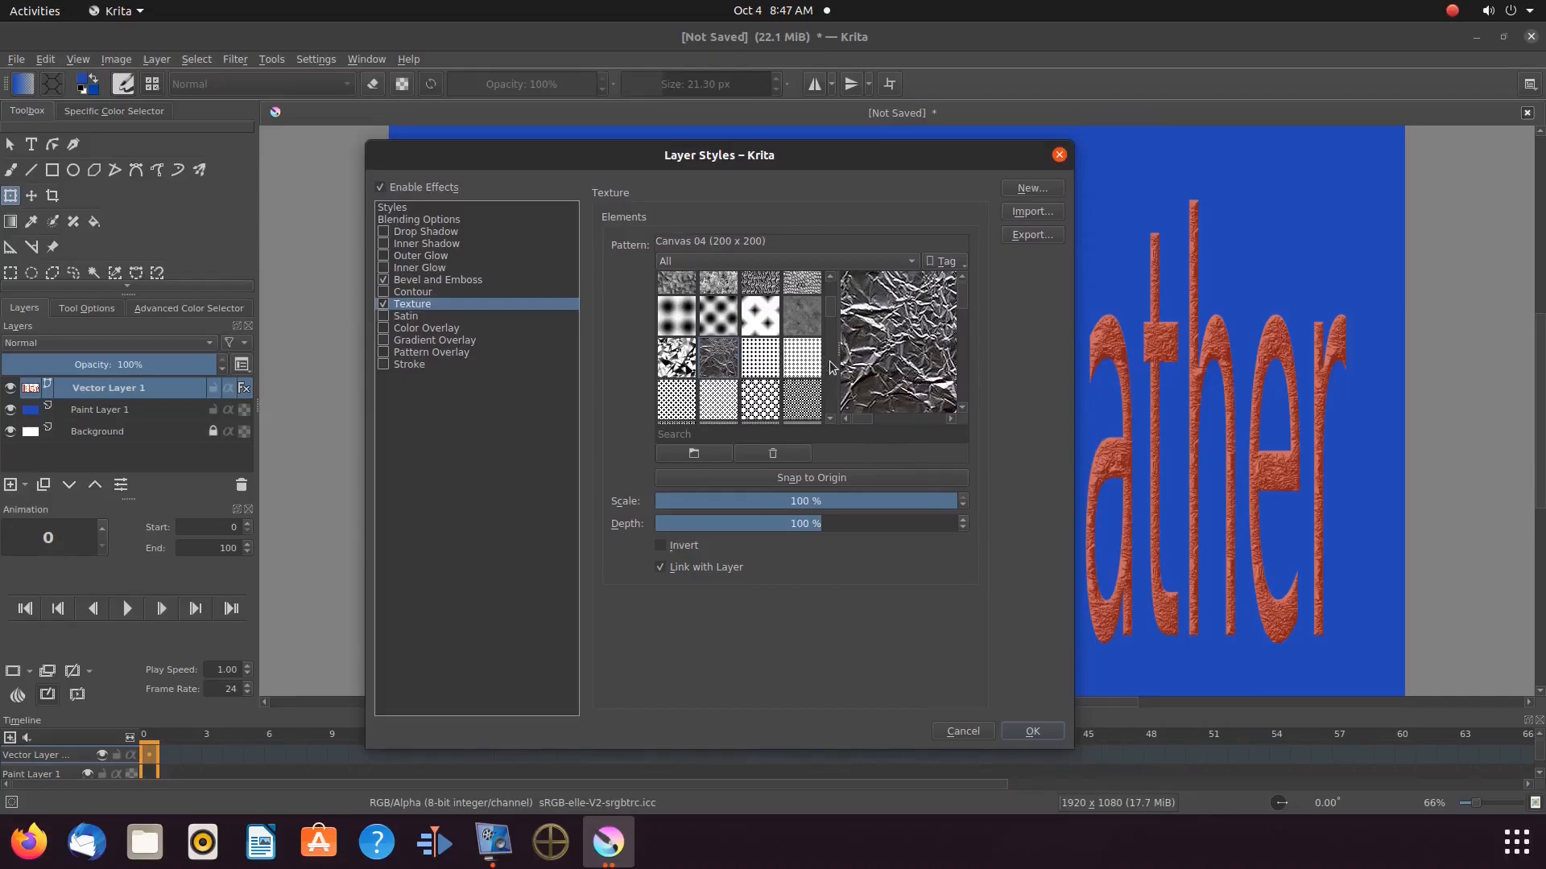
Step: Browse the texture patterns, then cancel Layer Styles to keep the text plain magenta
scroll("down", 3)
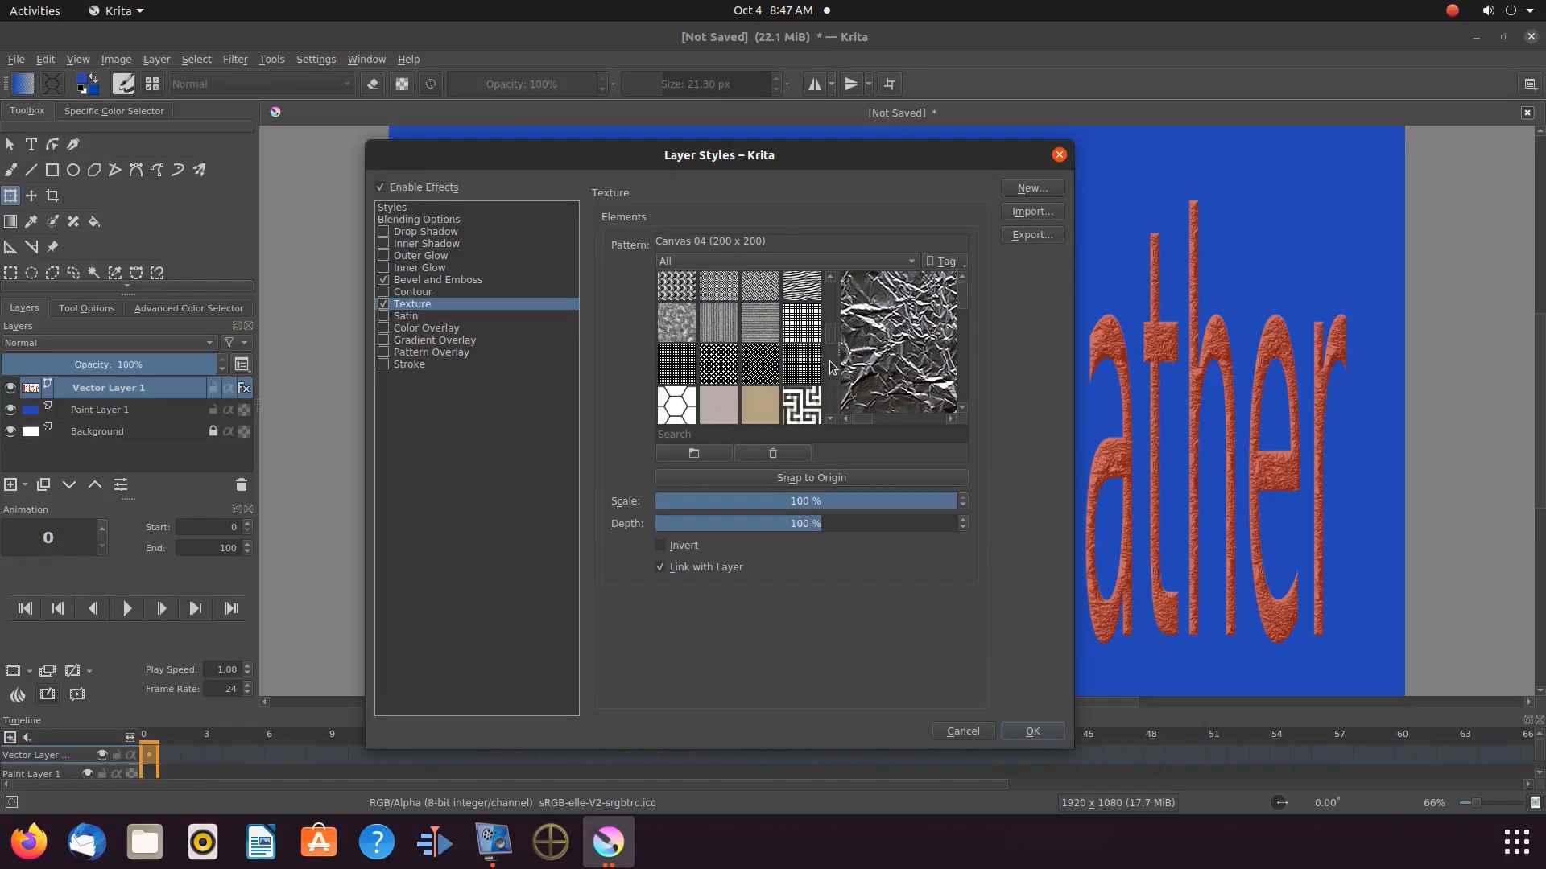
scroll("down", 3)
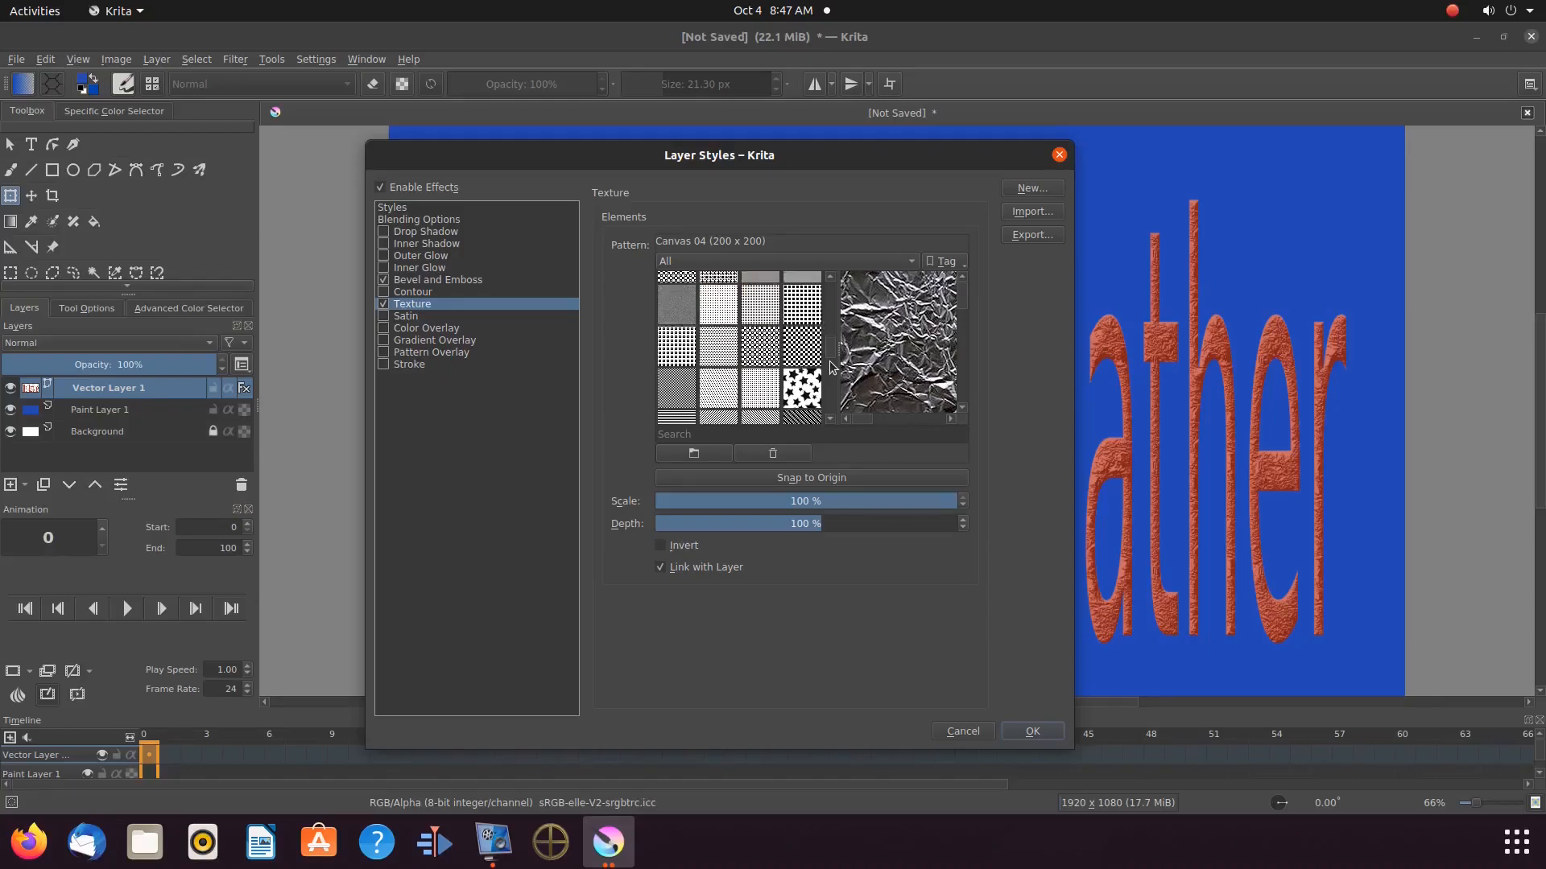
left_click(1031, 735)
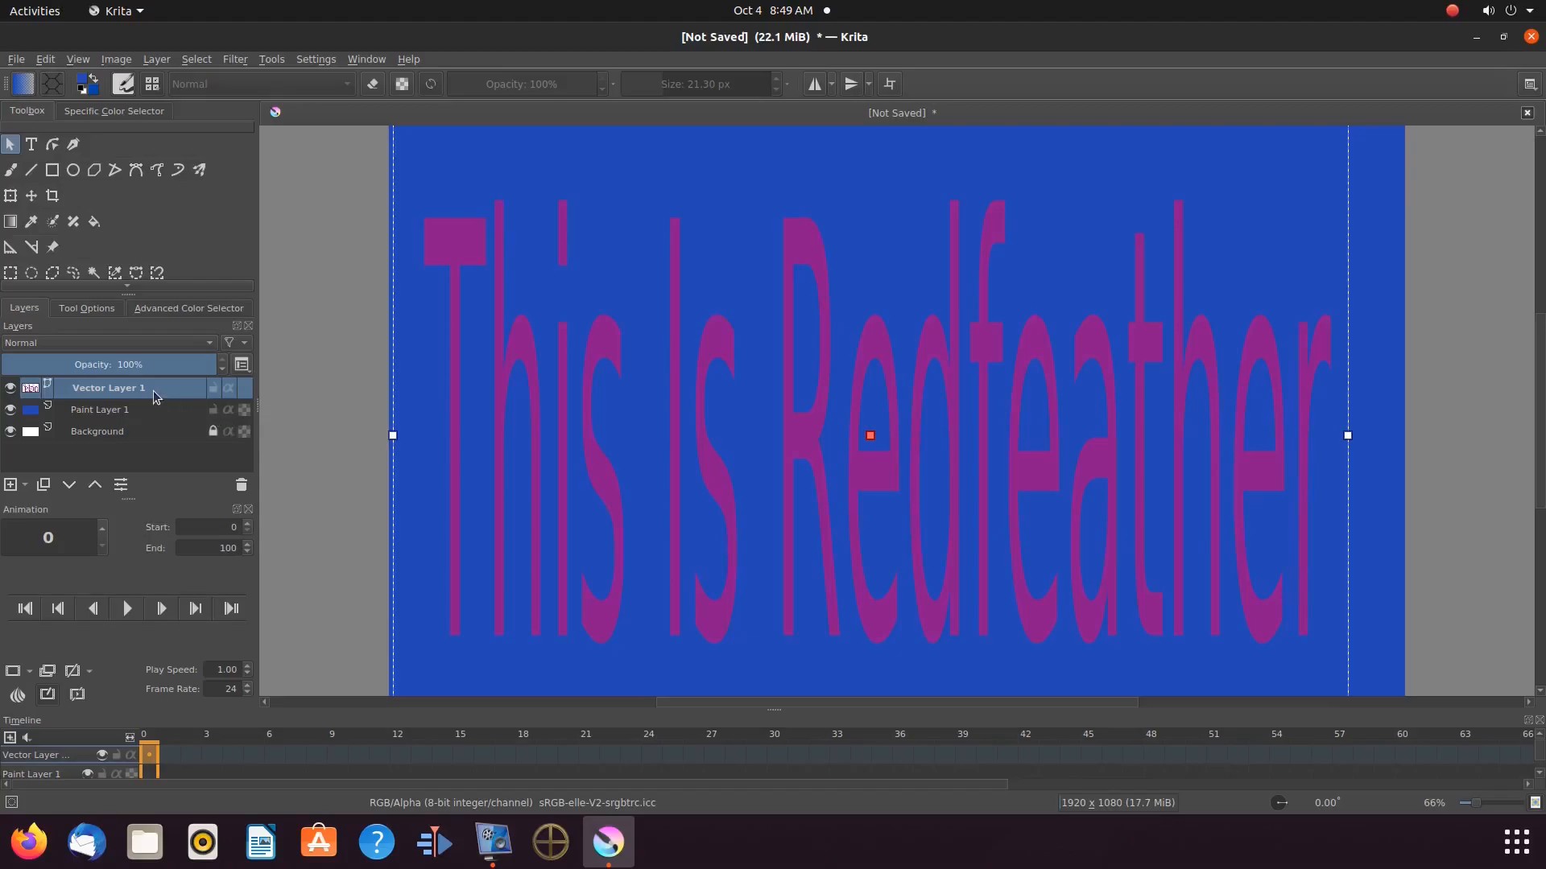
Step: Apply Bevel and Emboss with a Maze_lines Texture to Vector Layer 1
right_click(109, 387)
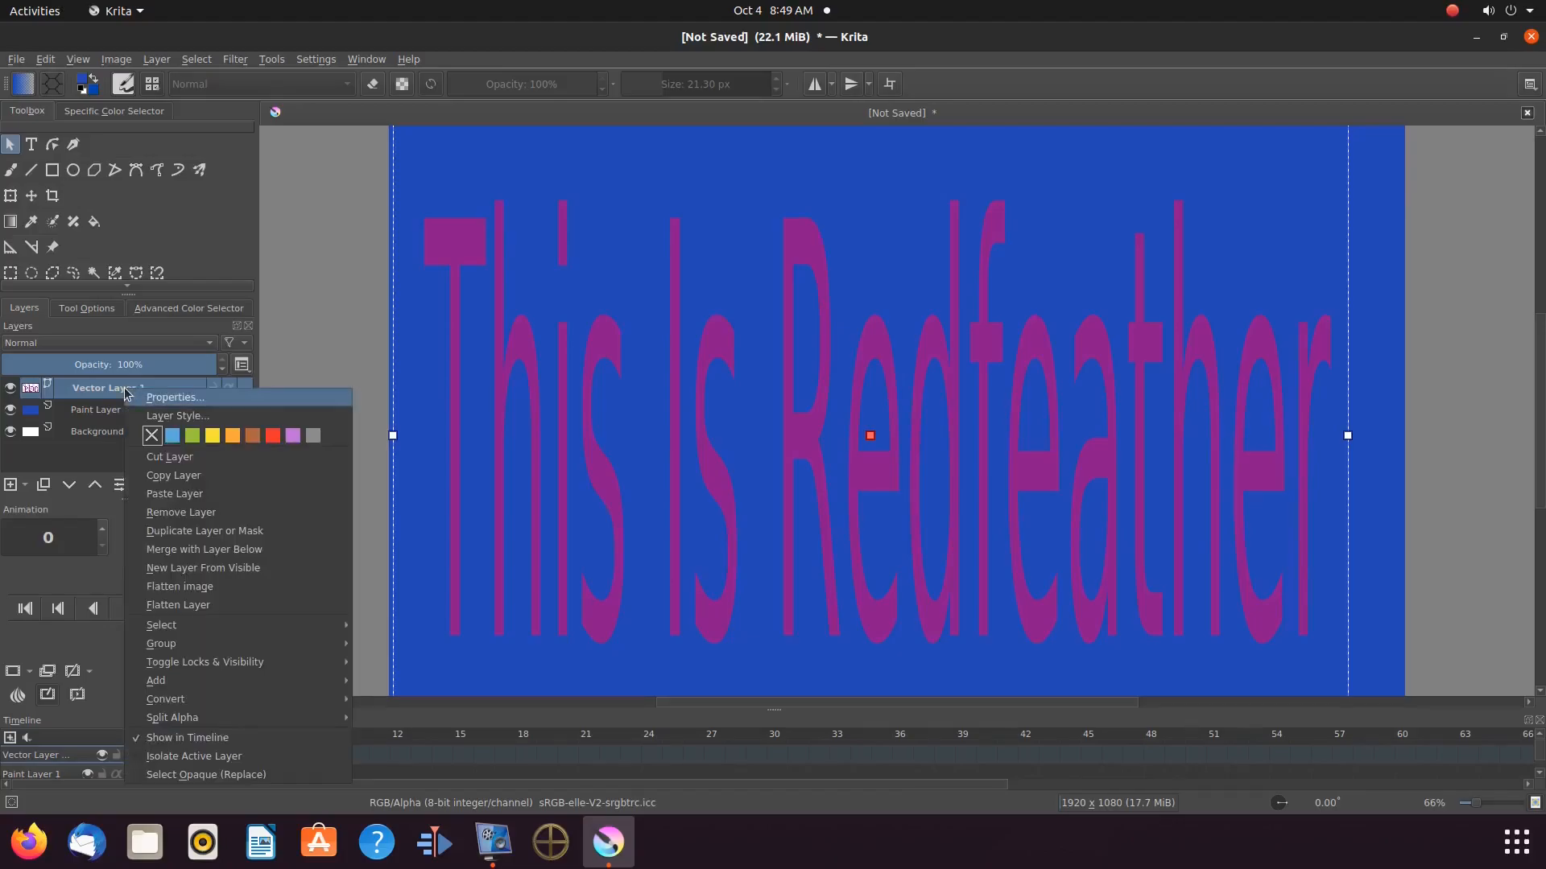
left_click(175, 416)
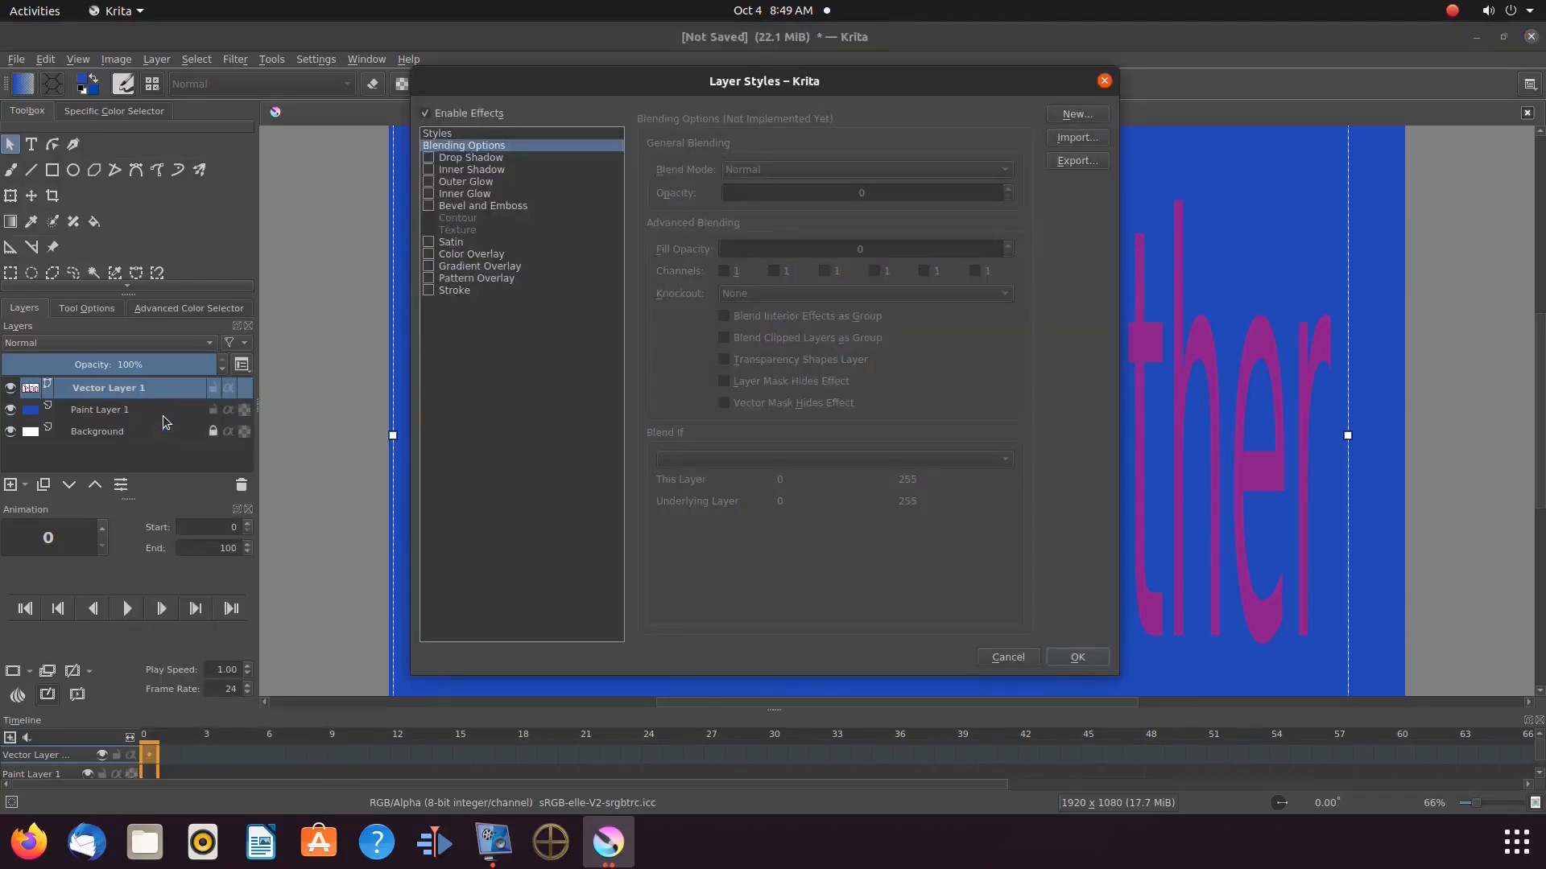
left_click(428, 230)
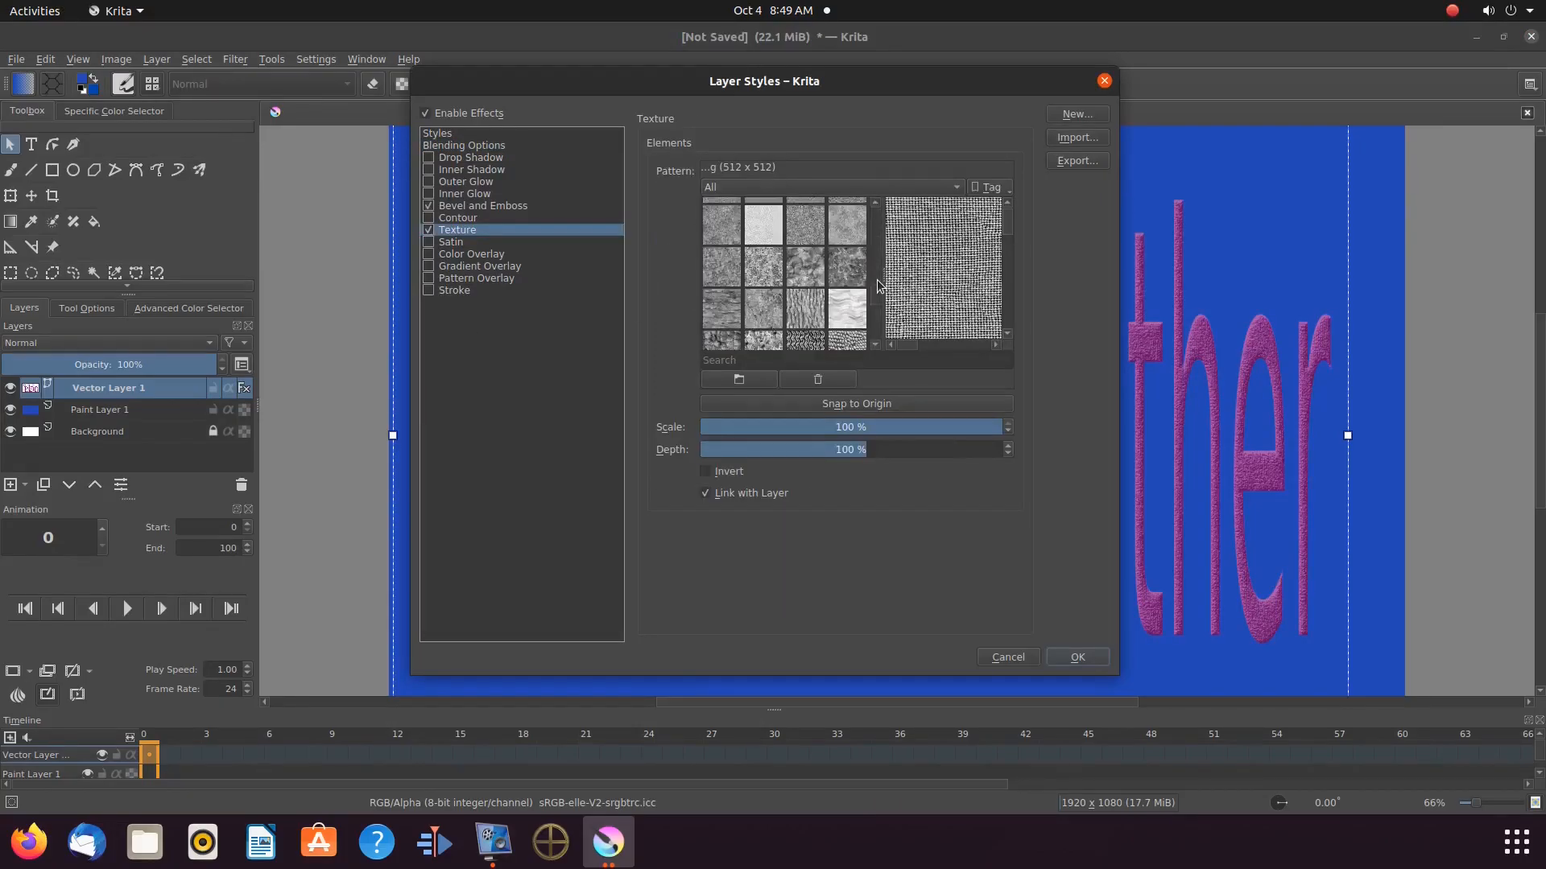
left_click(940, 273)
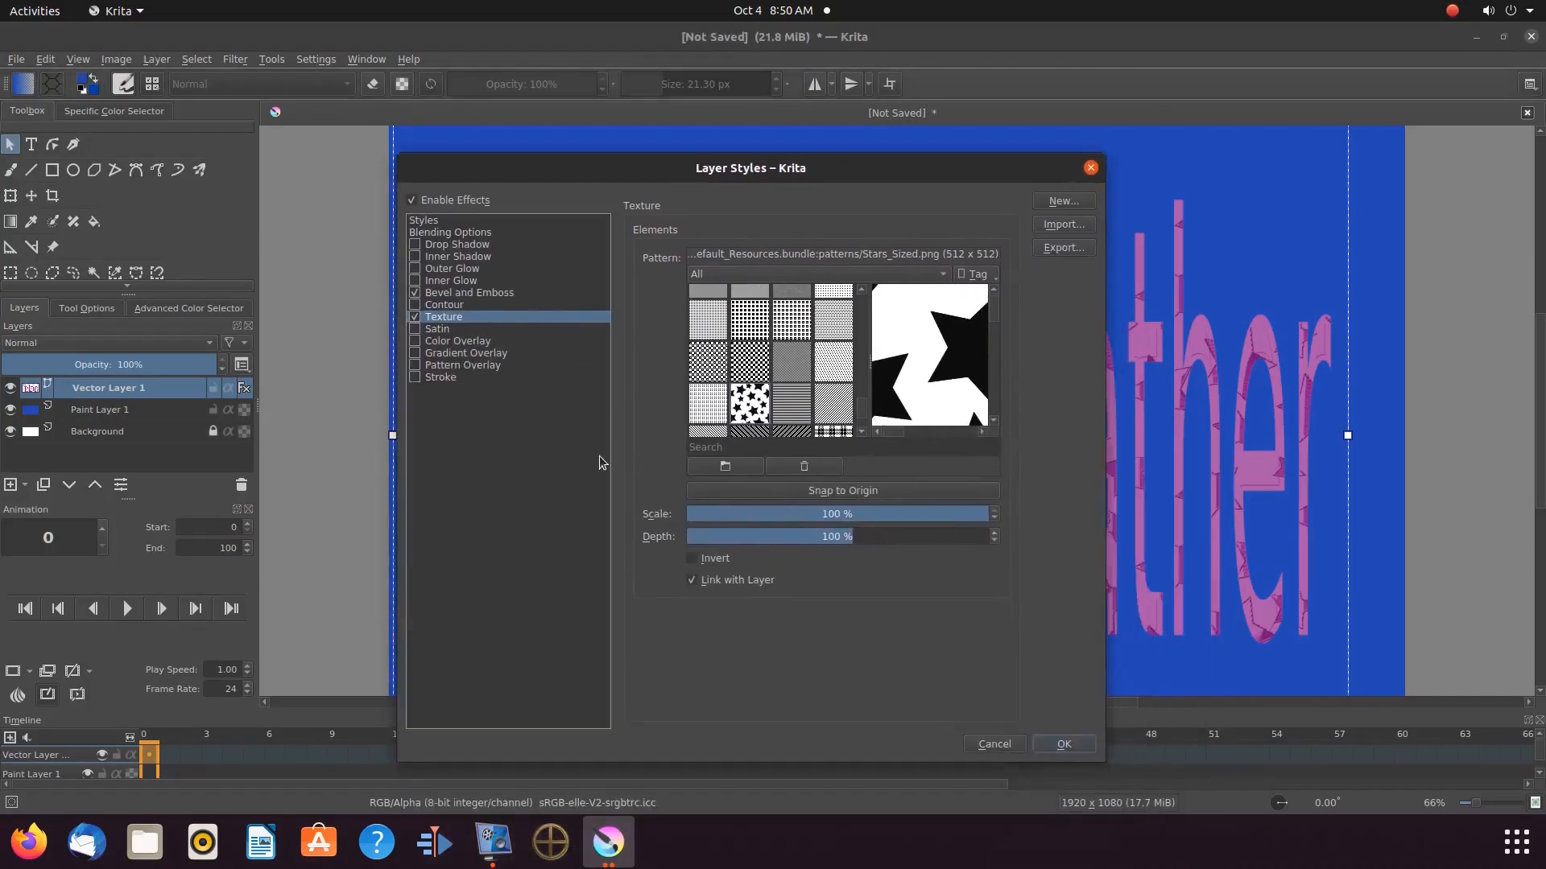
scroll("down", 3)
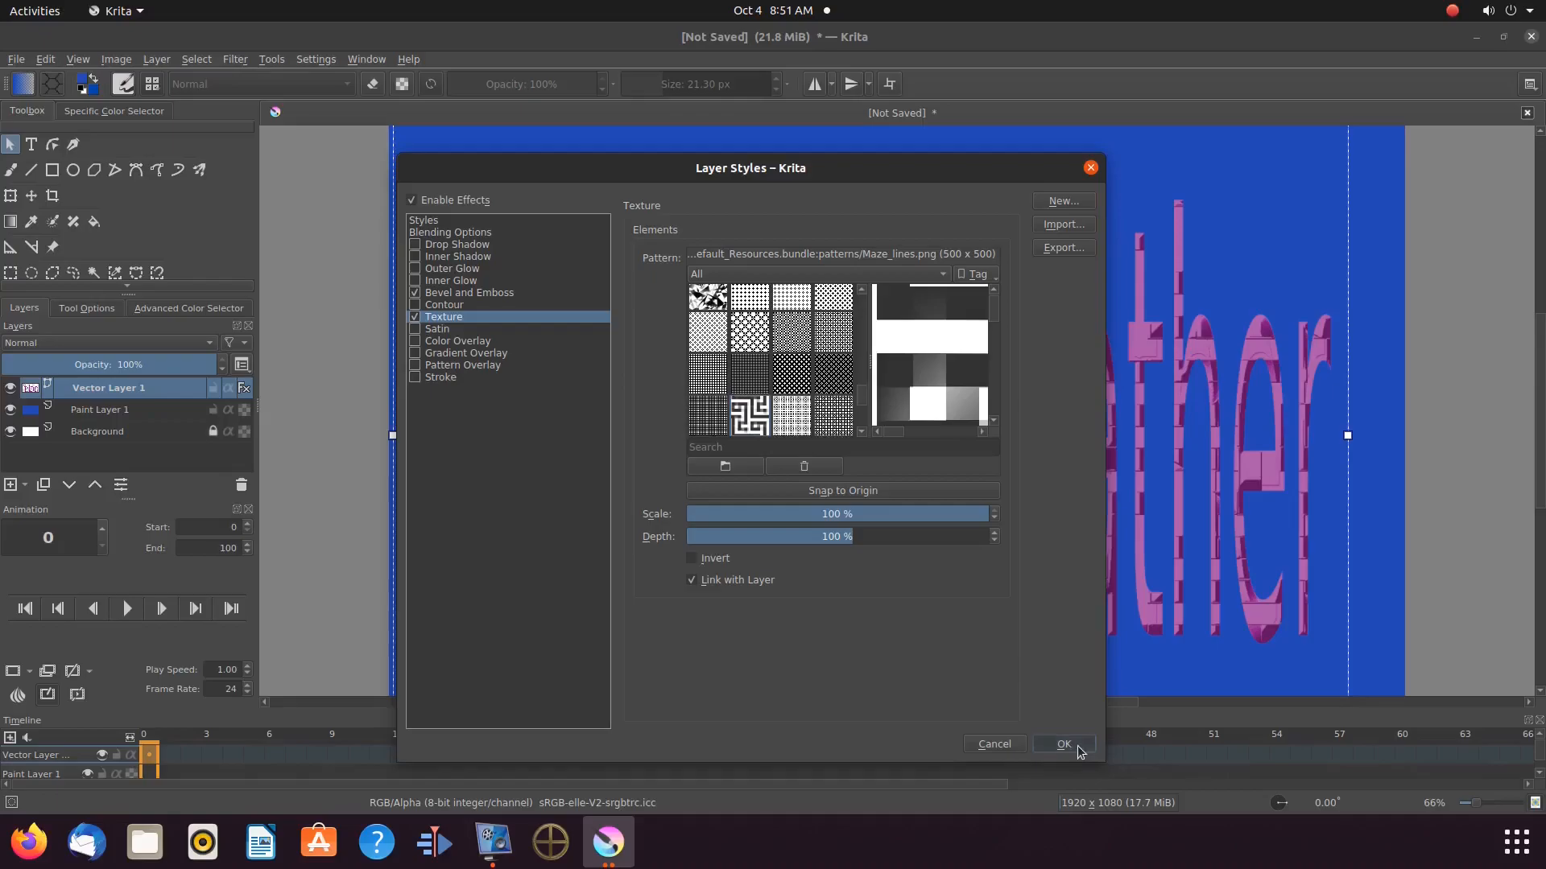
left_click(1063, 744)
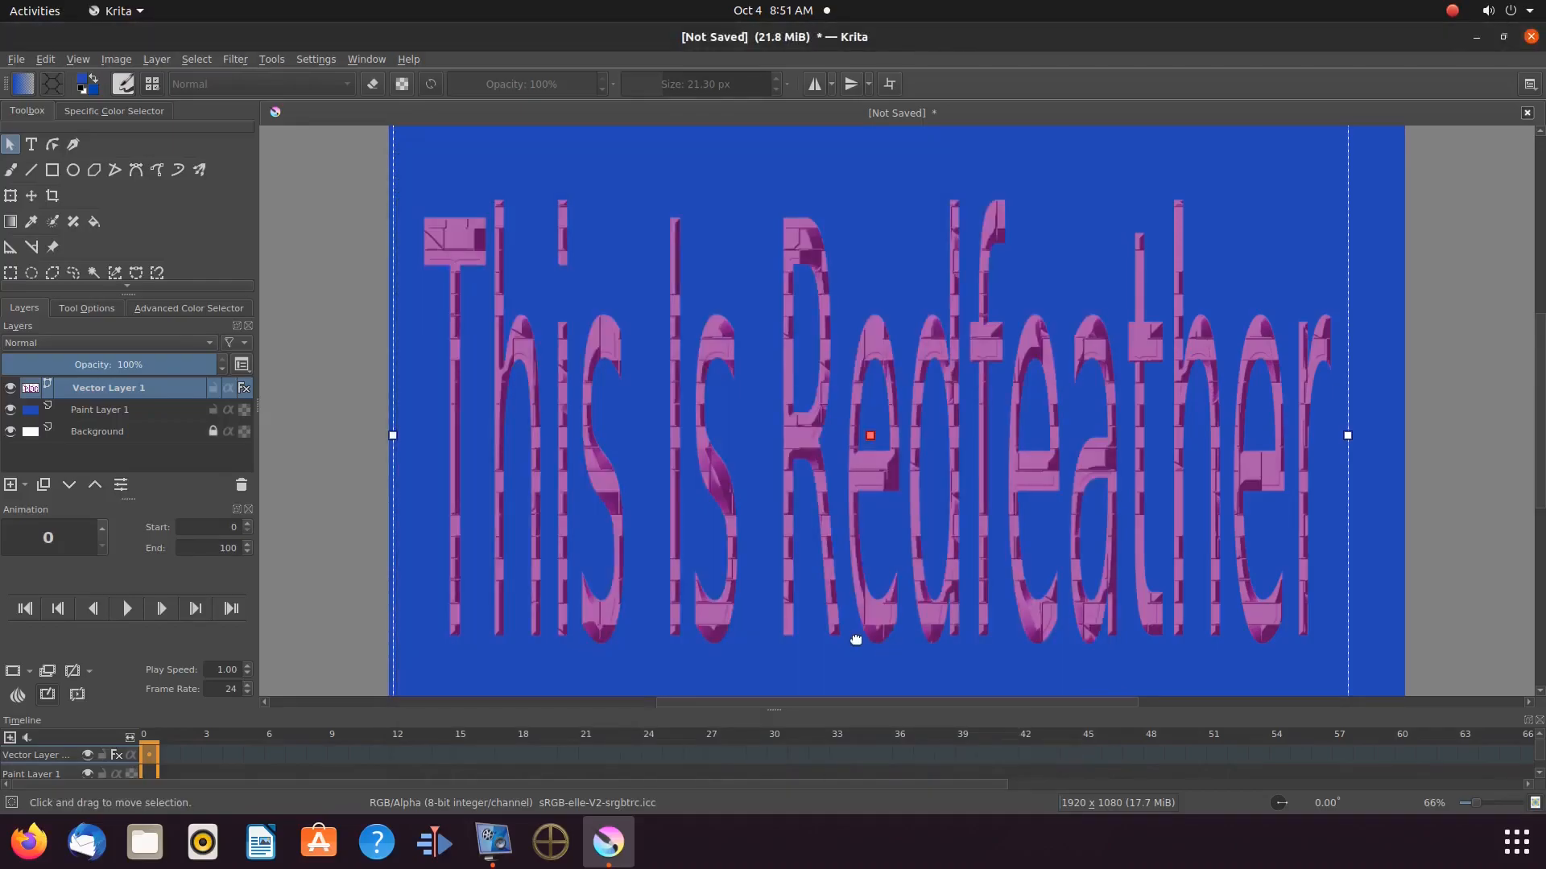
mouse_move(349, 407)
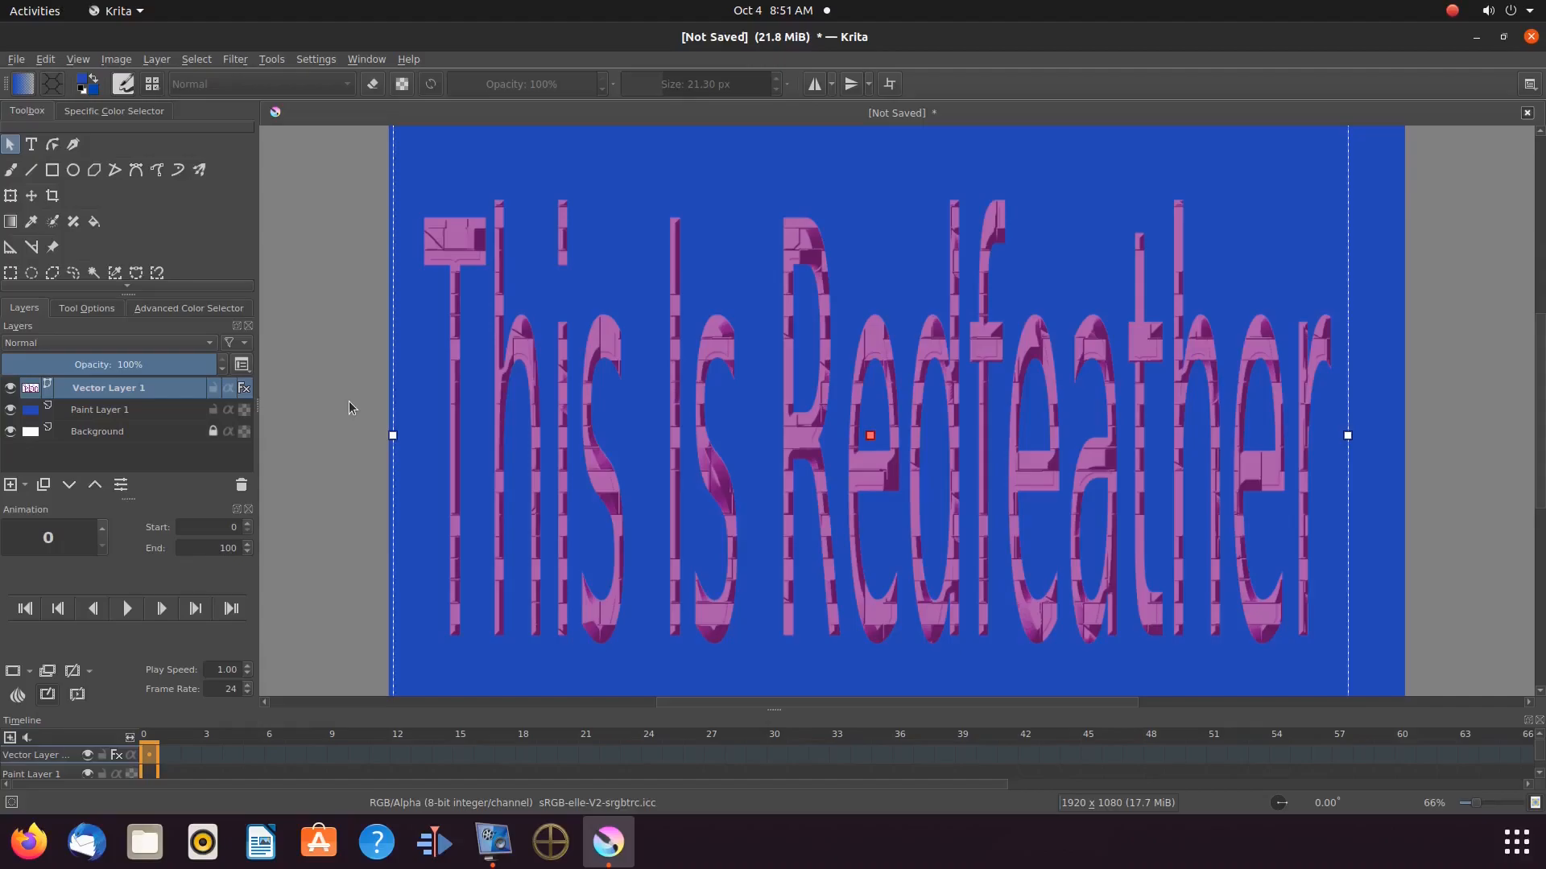
mouse_move(161, 333)
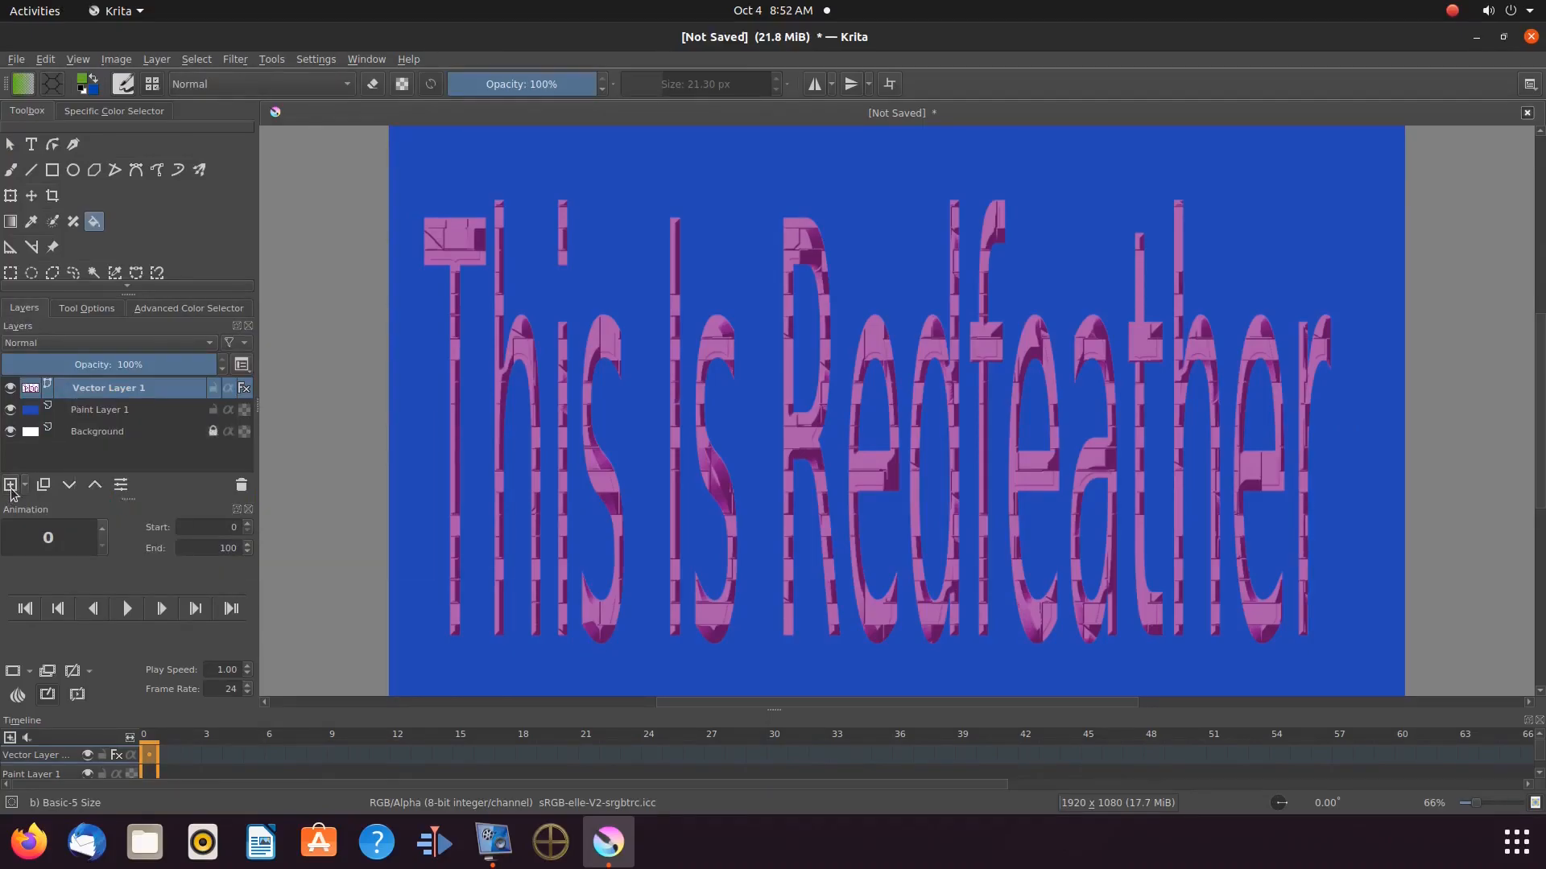
Step: Add a paint layer below Vector Layer 1 and merge the text down into it
left_click(10, 484)
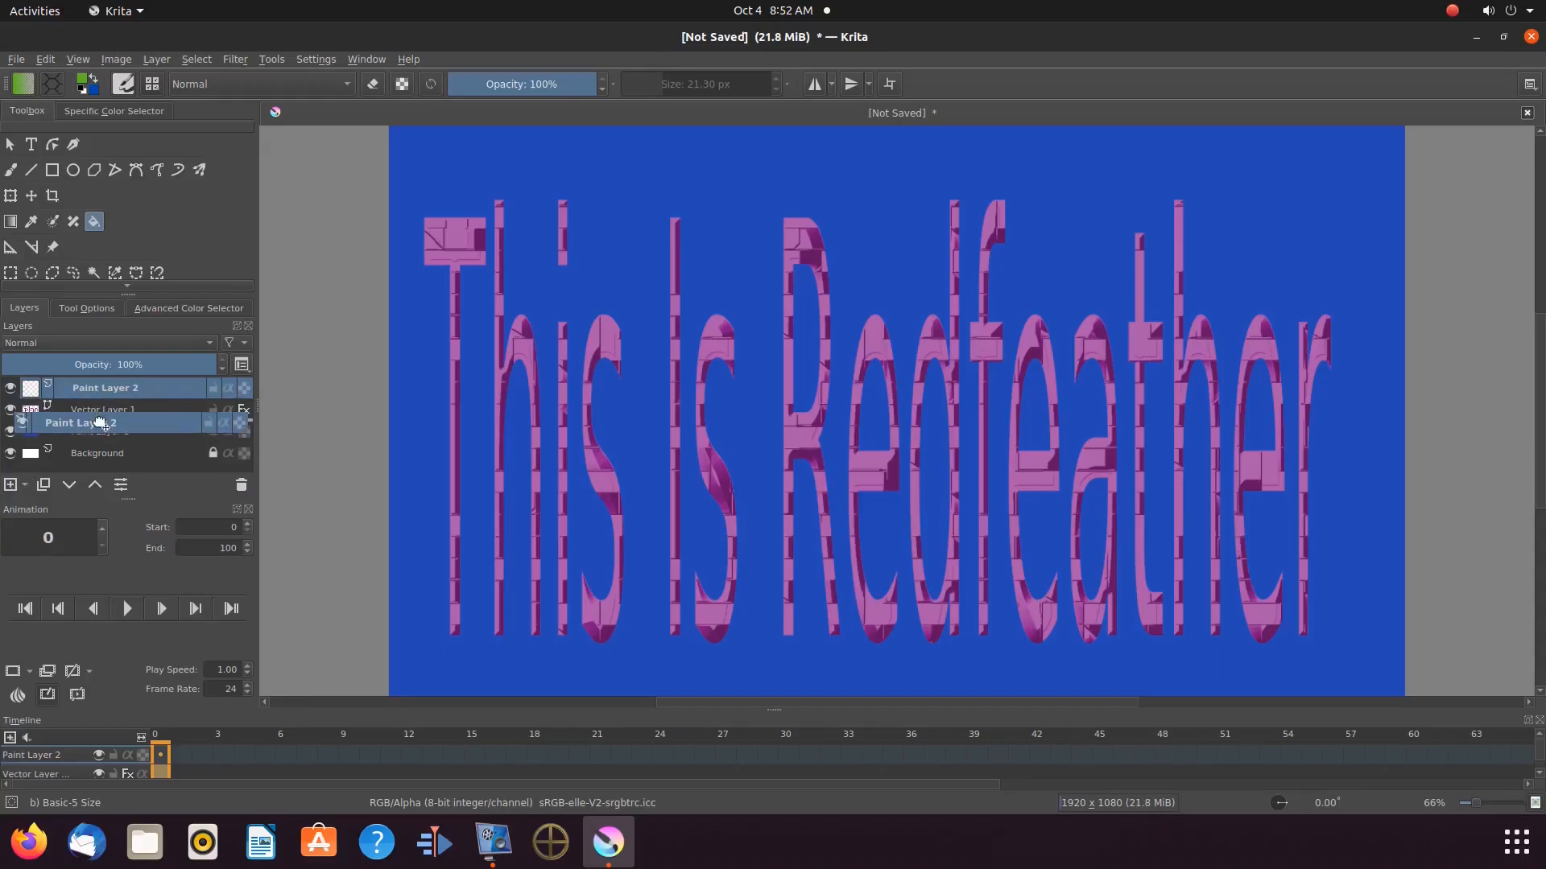
left_click(95, 484)
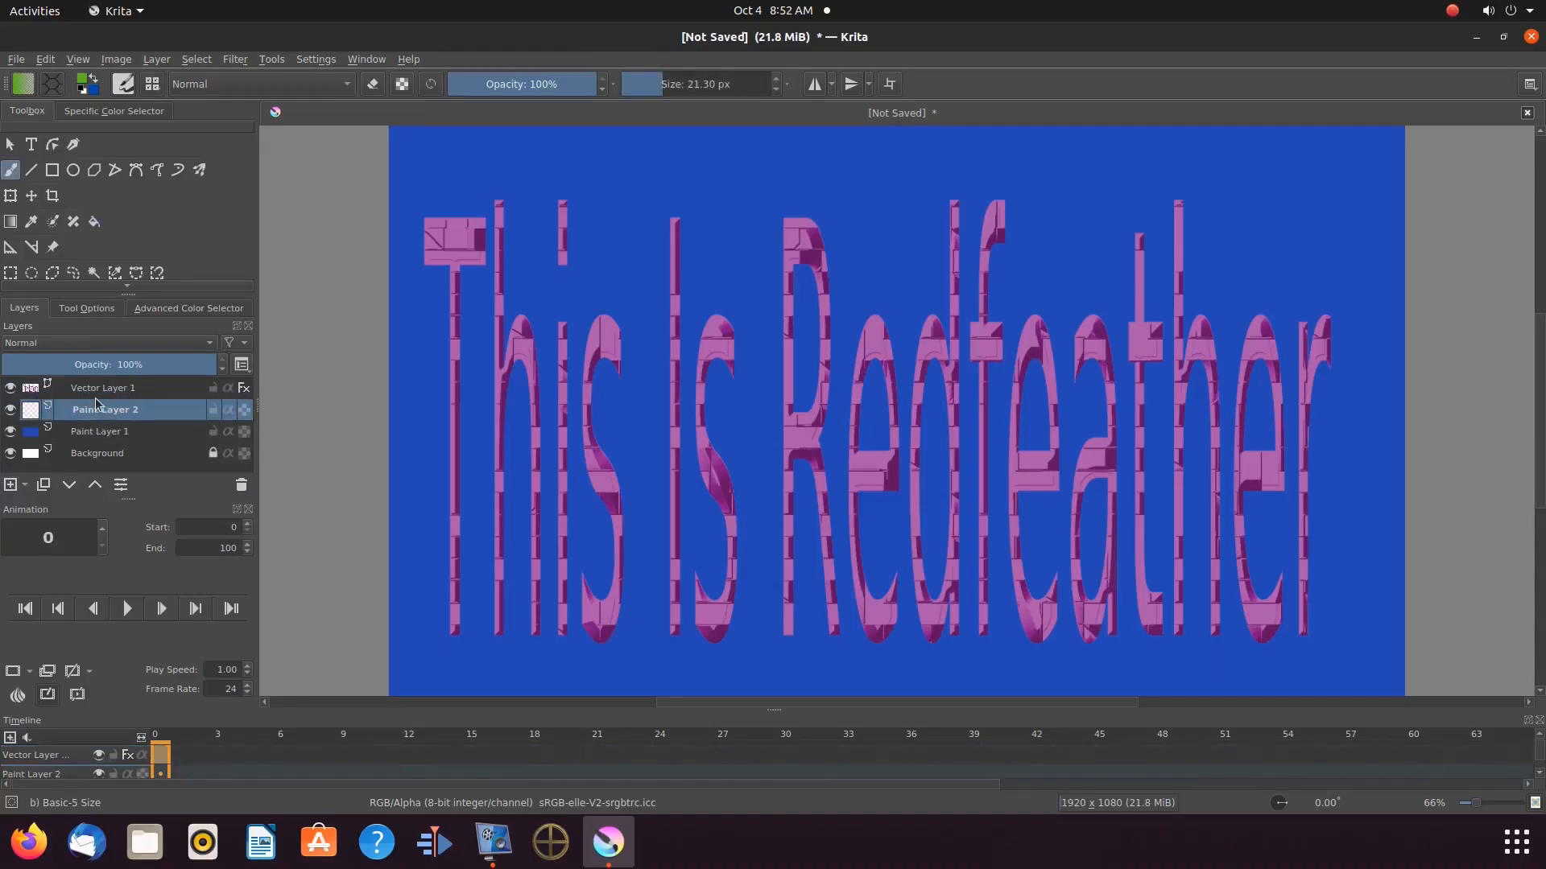
mouse_move(102, 387)
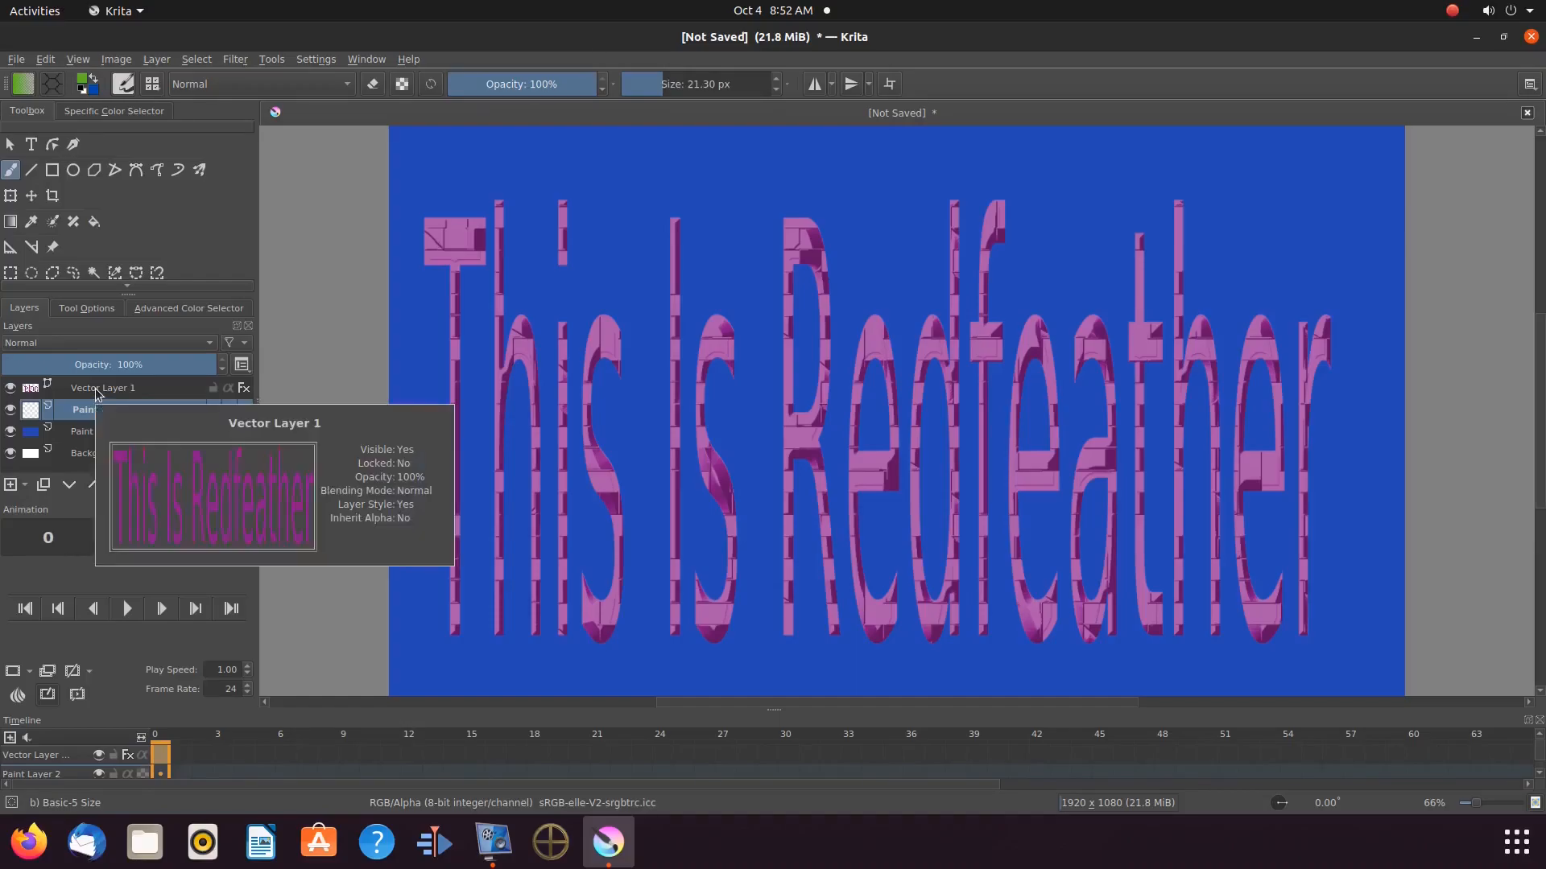
right_click(103, 387)
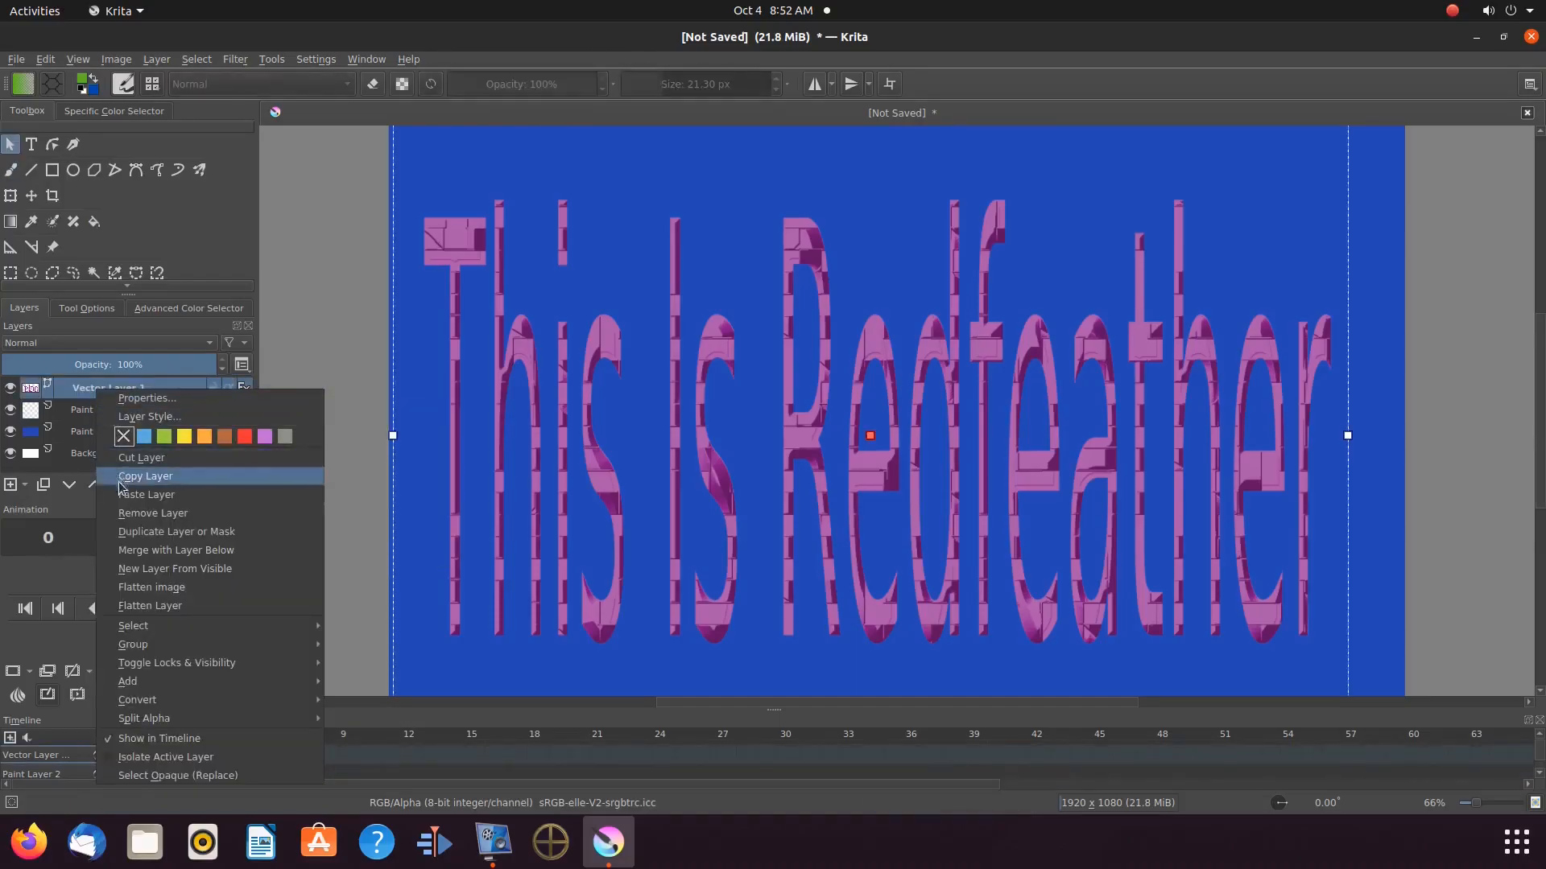
mouse_move(138, 554)
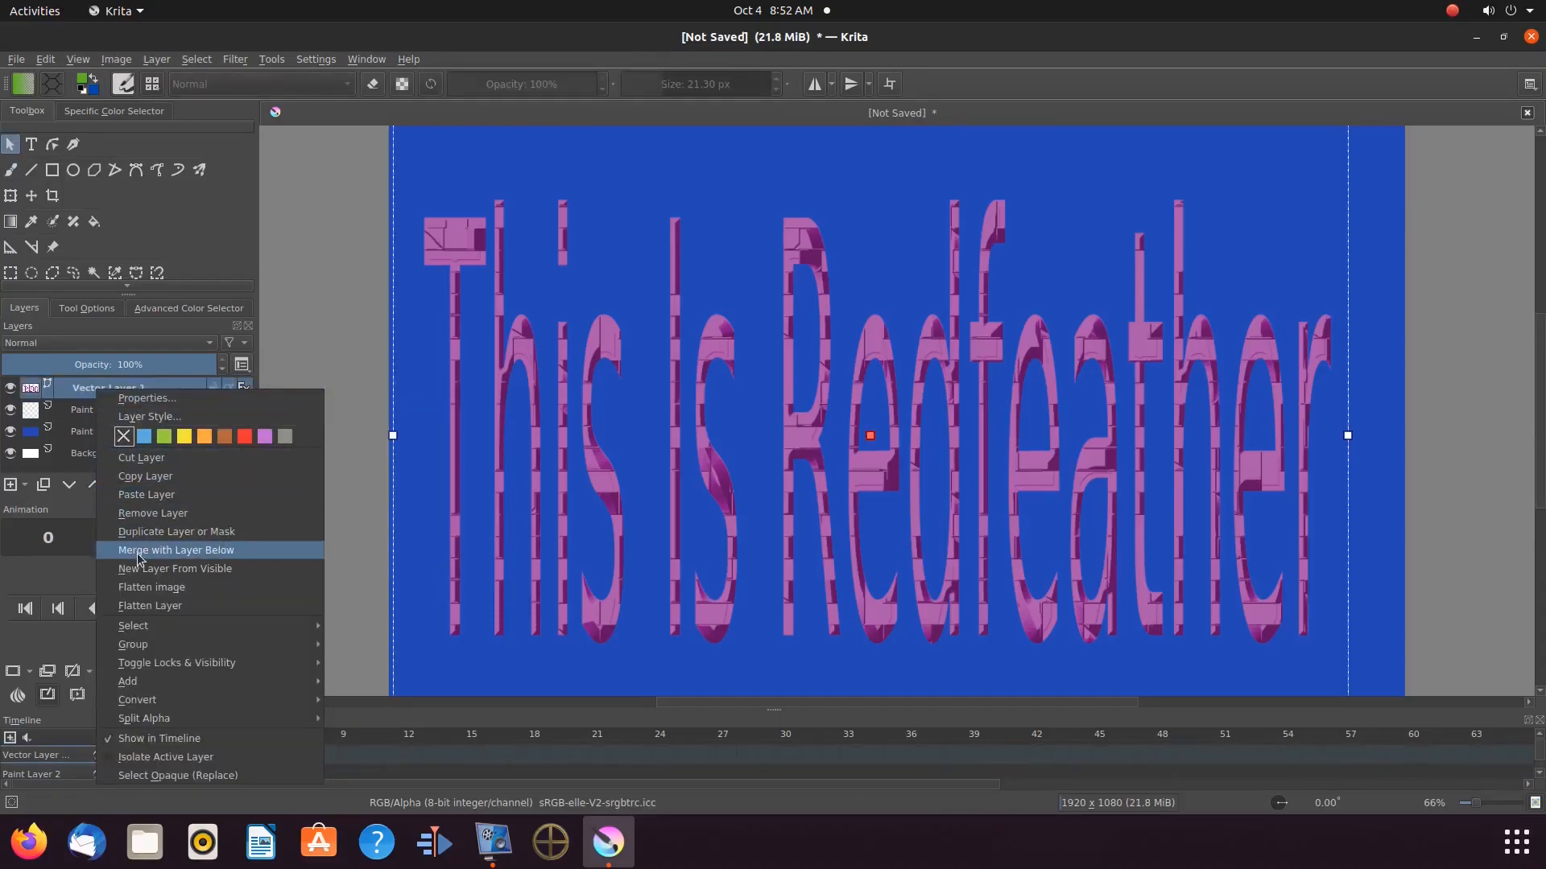
left_click(176, 550)
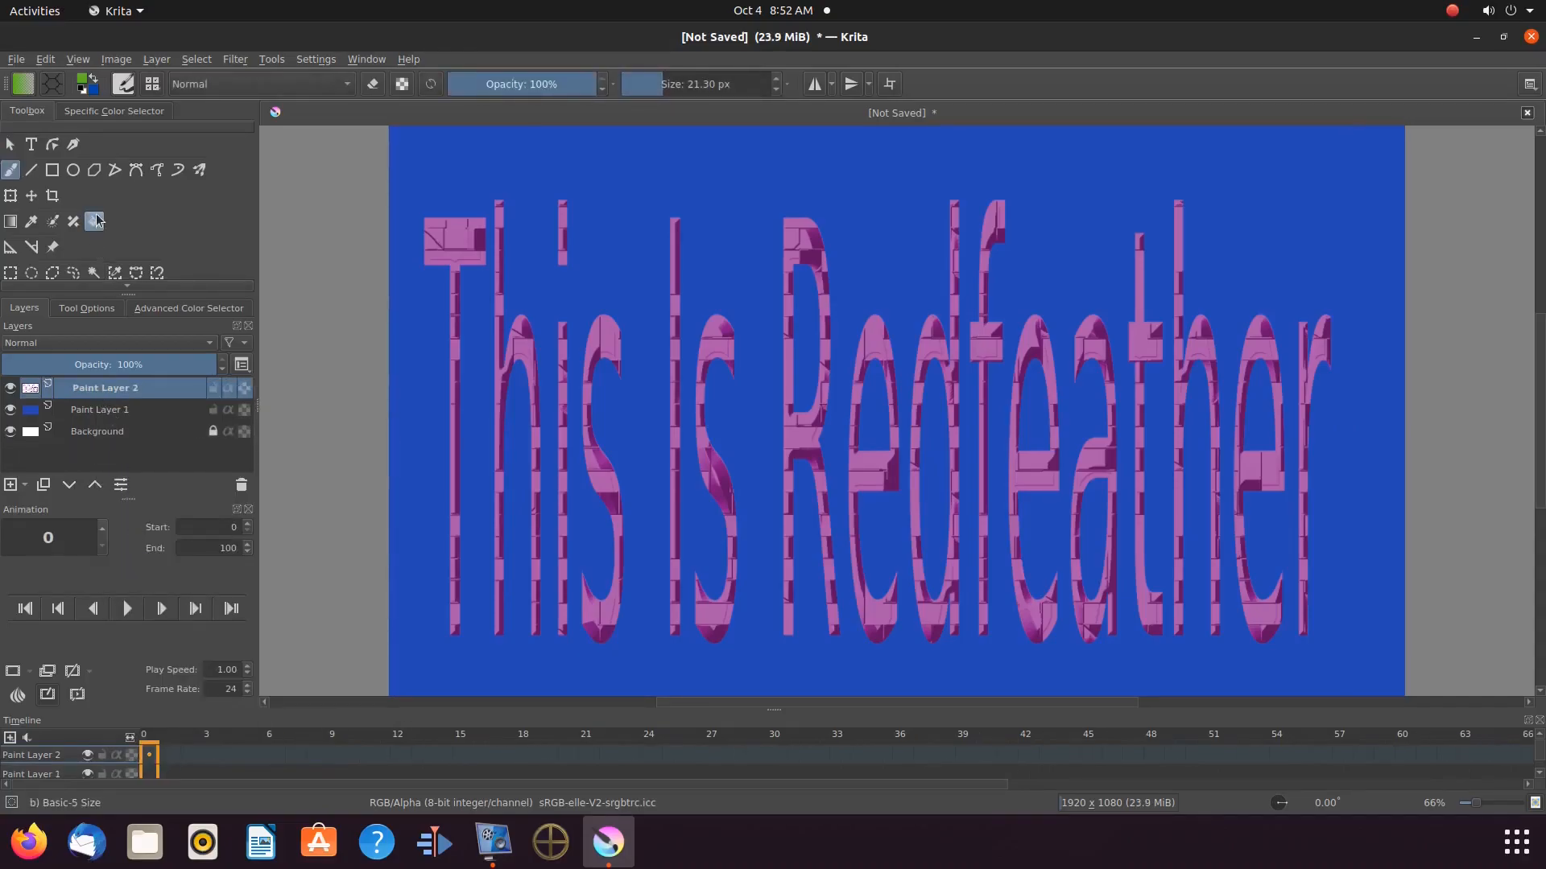
mouse_move(93, 220)
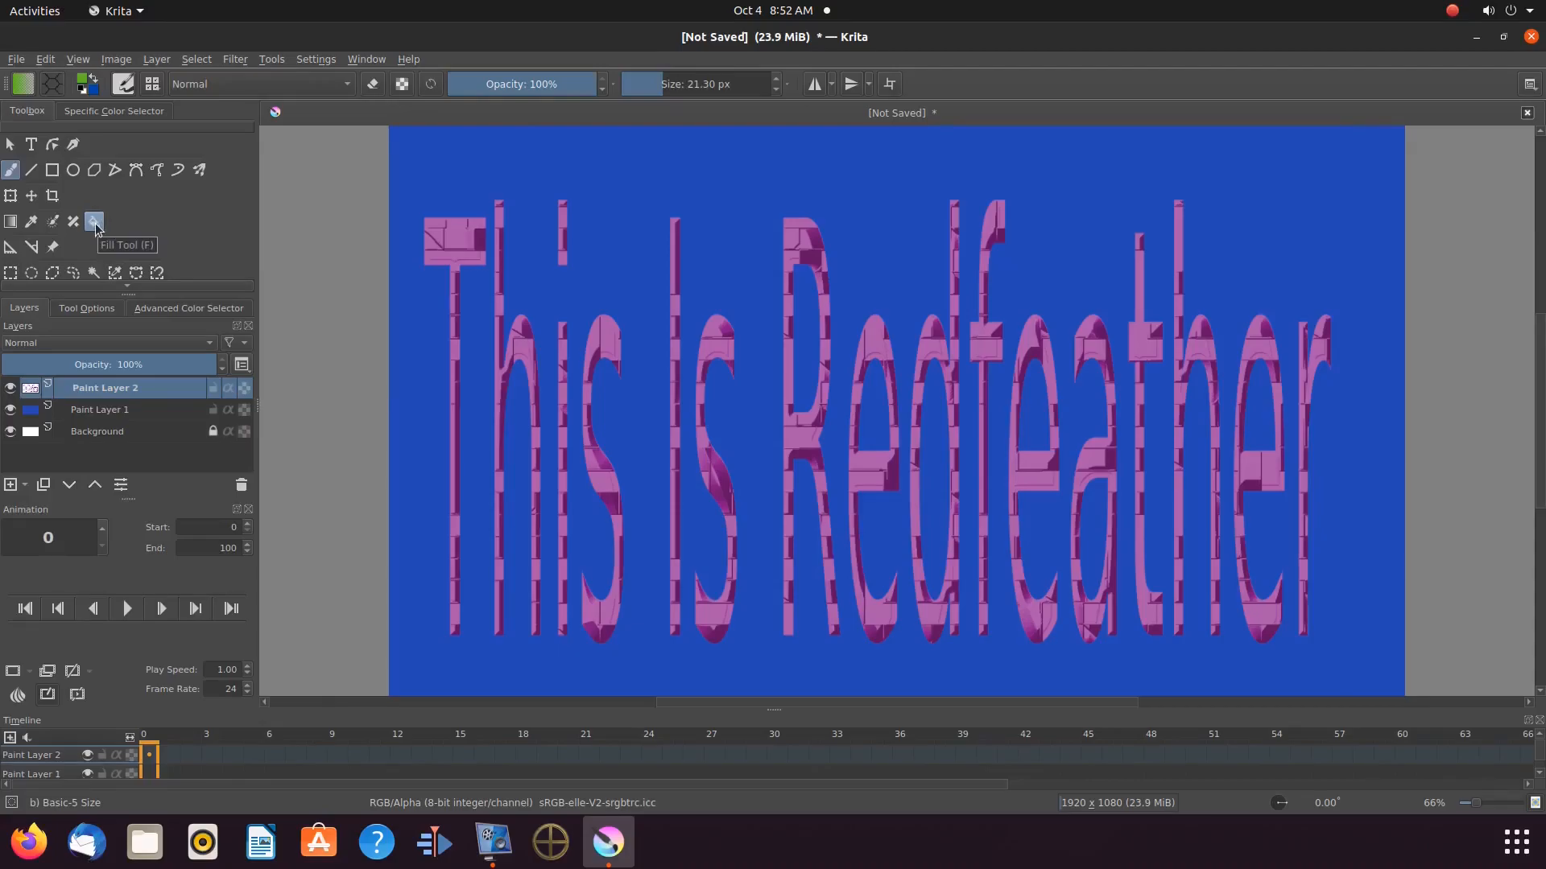
Step: With the Fill Tool and Advanced Color Selector, fill the R orange and pick pink next
left_click(93, 221)
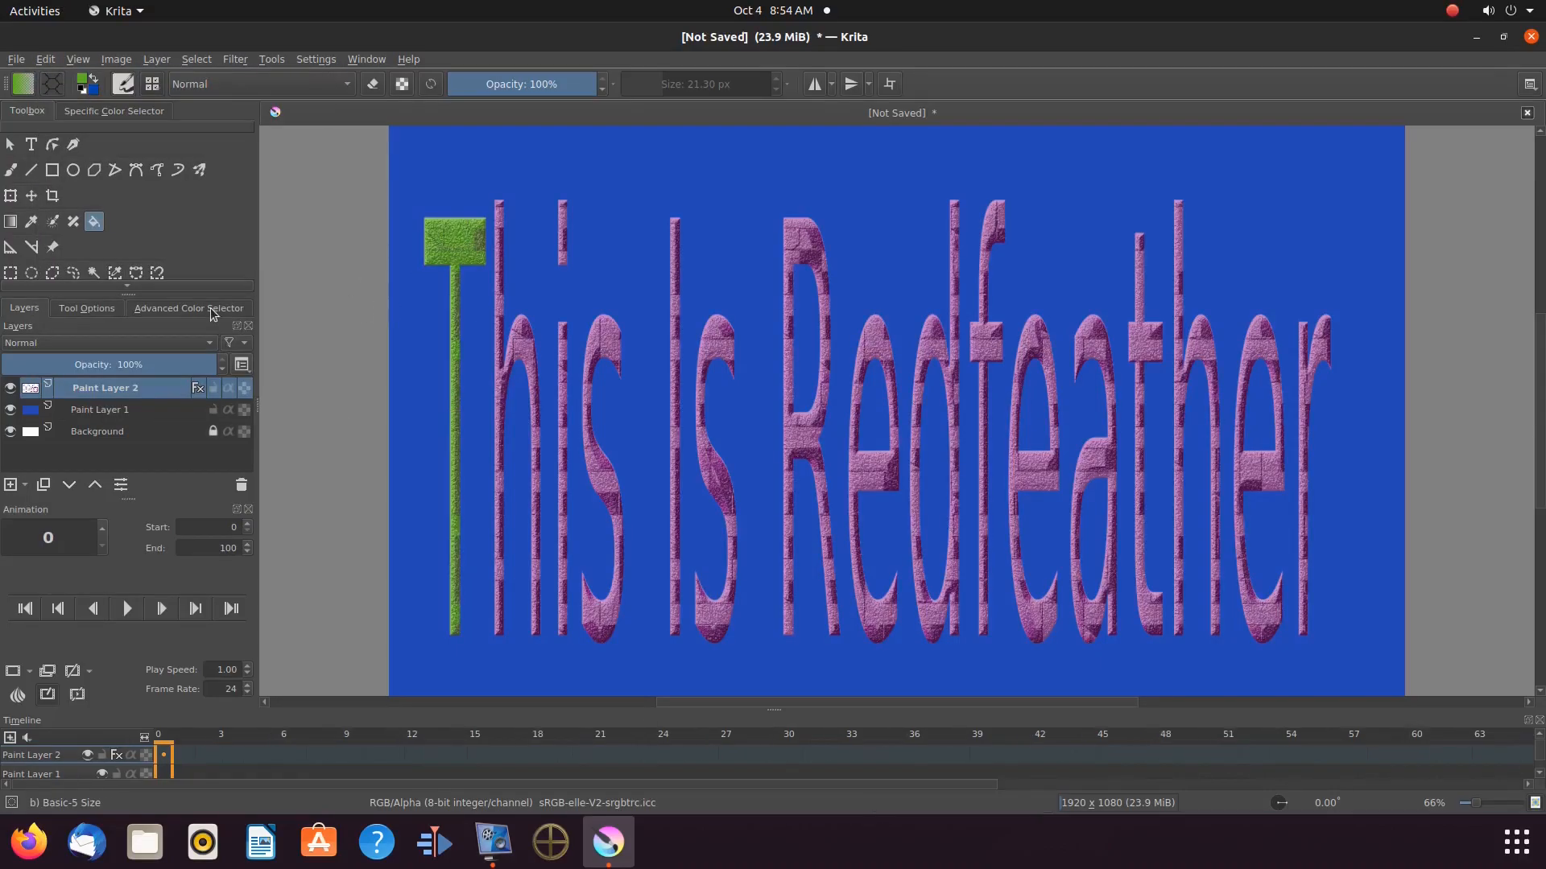
left_click(188, 307)
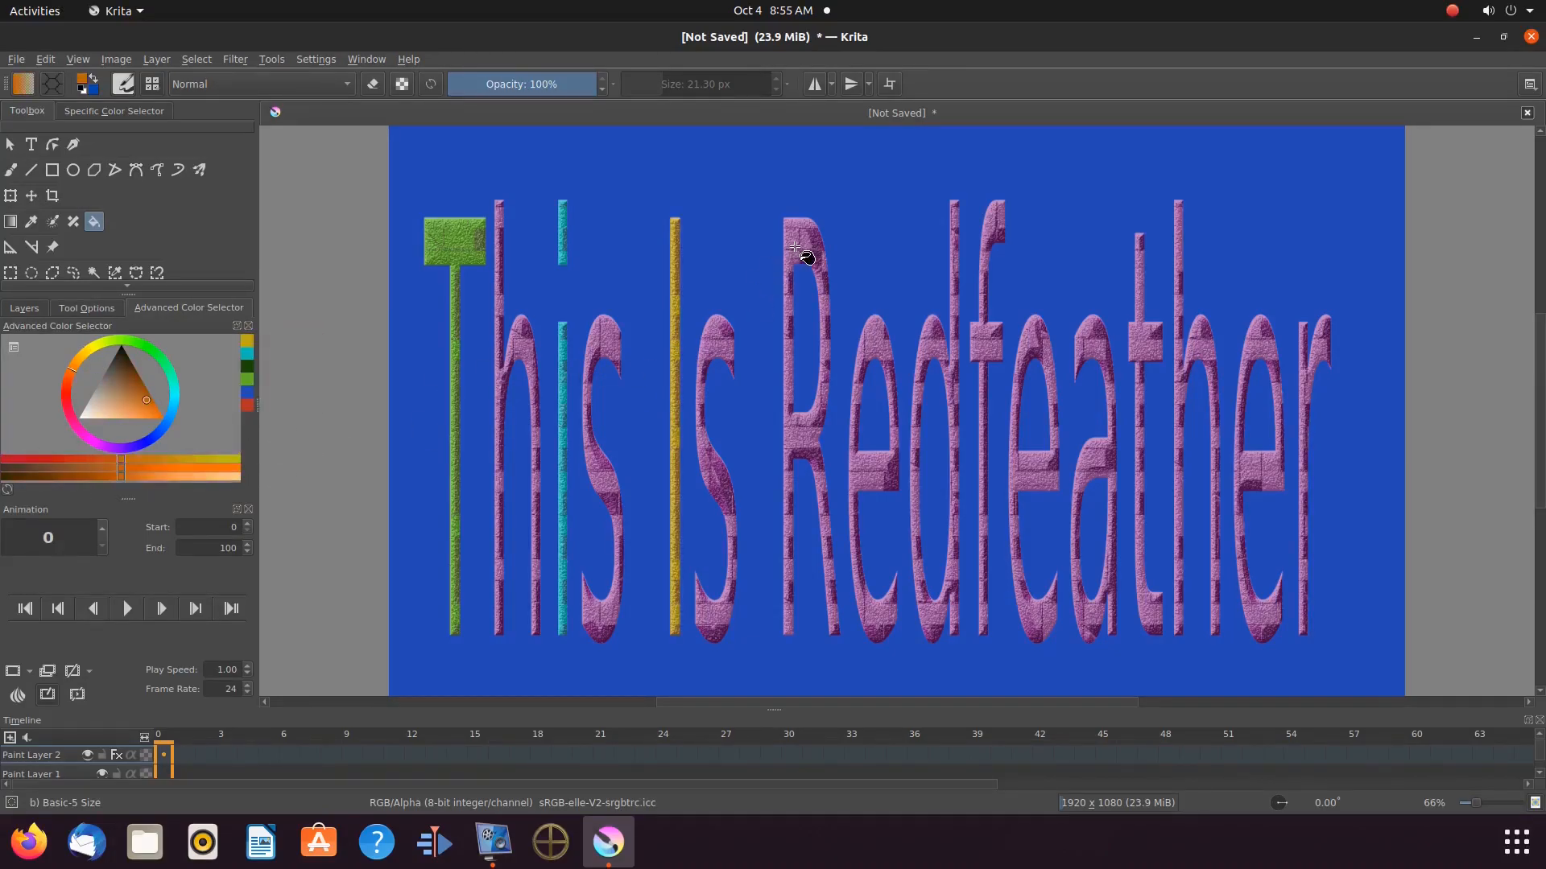
left_click(798, 256)
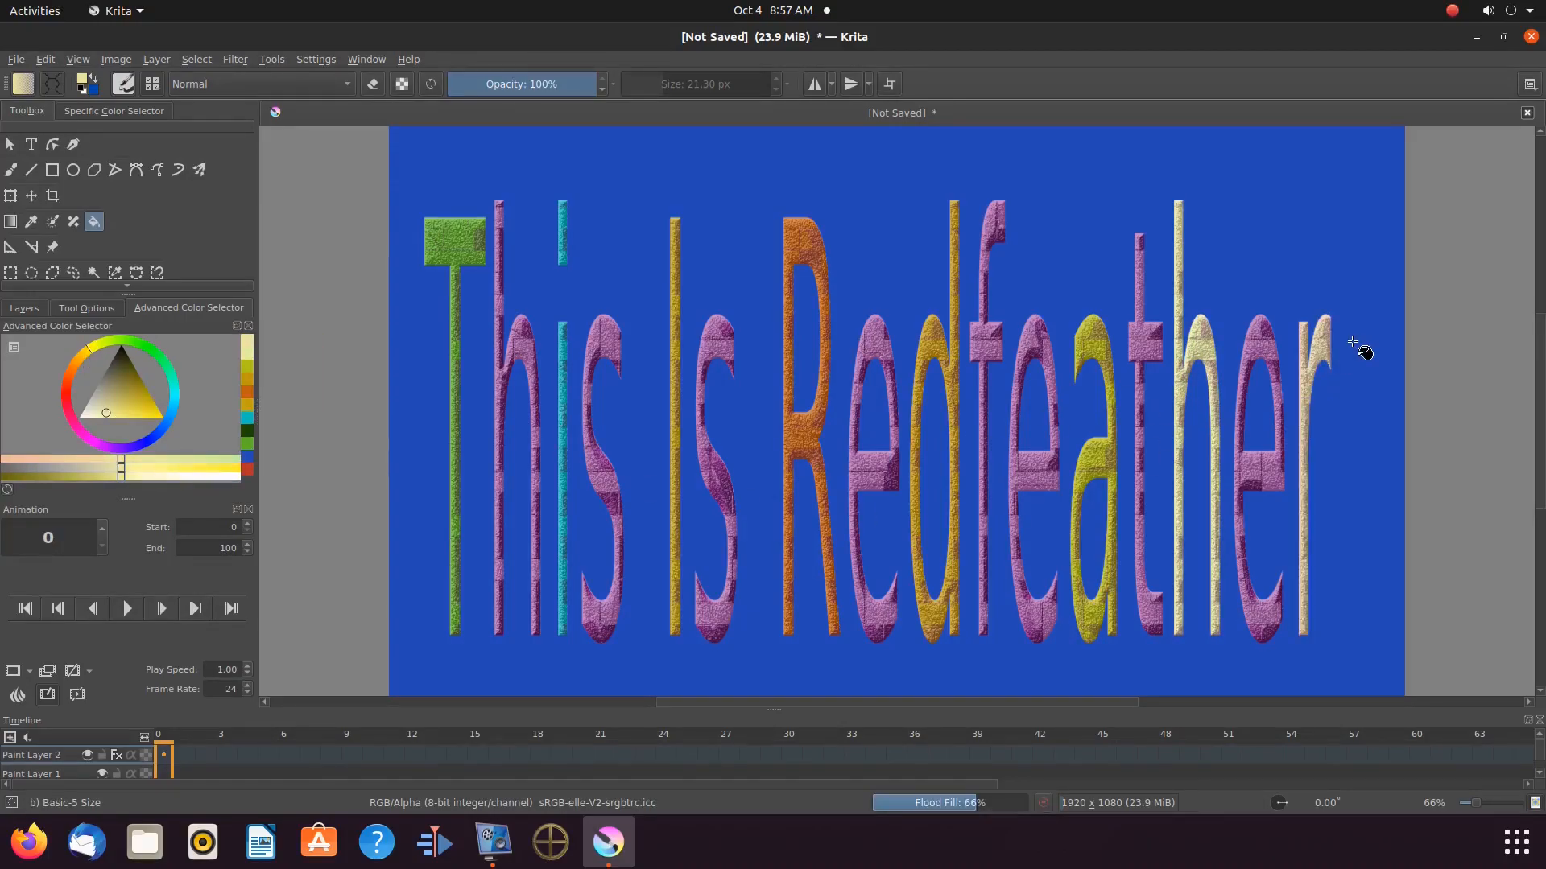
left_click(94, 442)
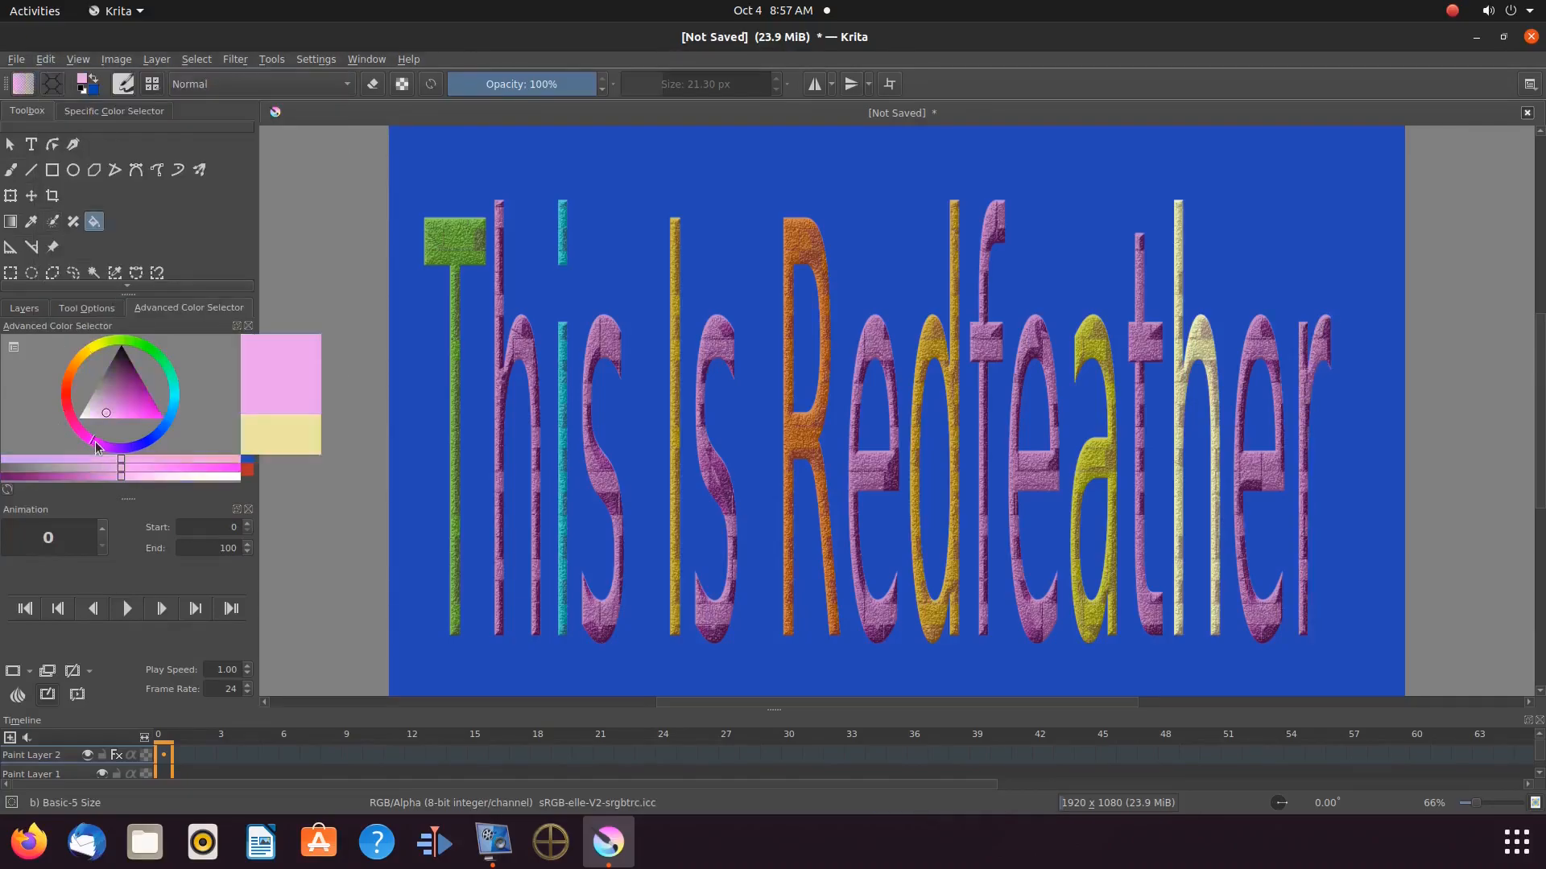